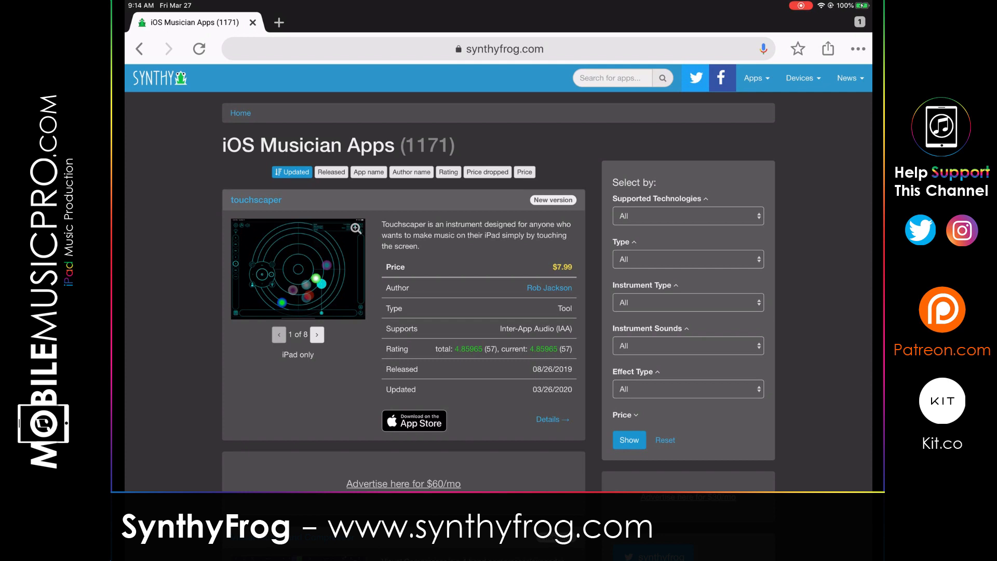
# Step: Browse SynthyFrog's app category and device category lists
pyautogui.scroll(-3)
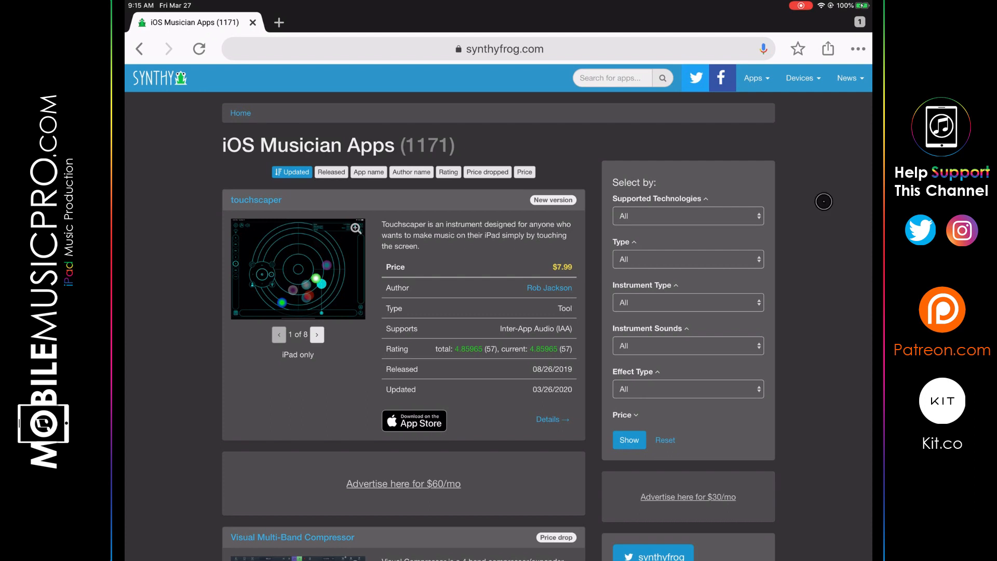
pyautogui.moveTo(787, 111)
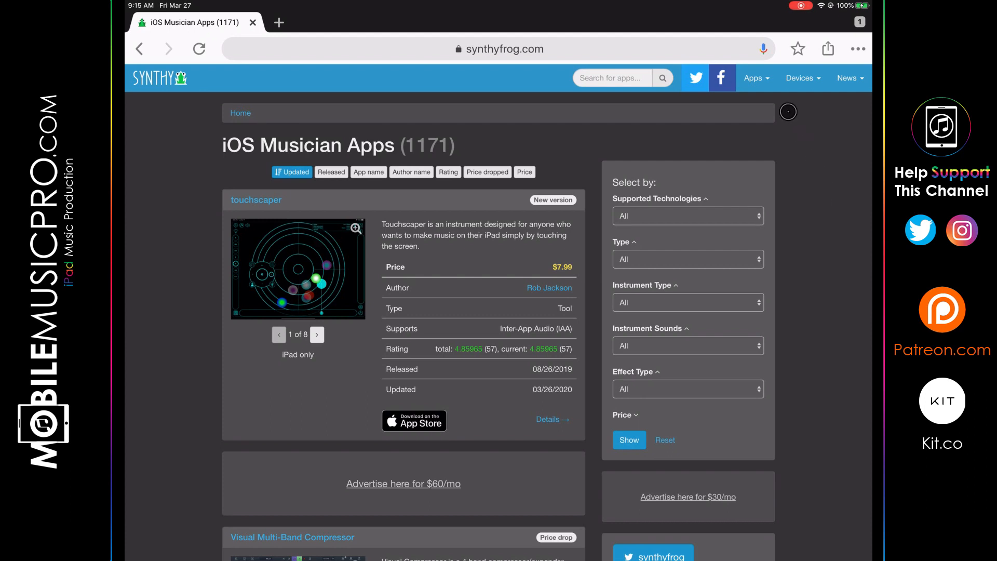
pyautogui.click(754, 78)
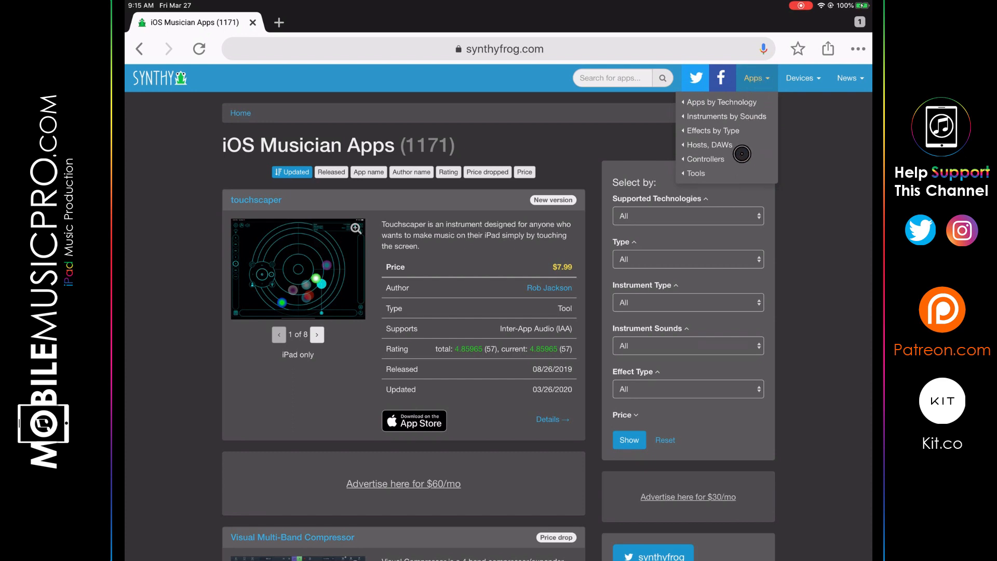
pyautogui.moveTo(744, 130)
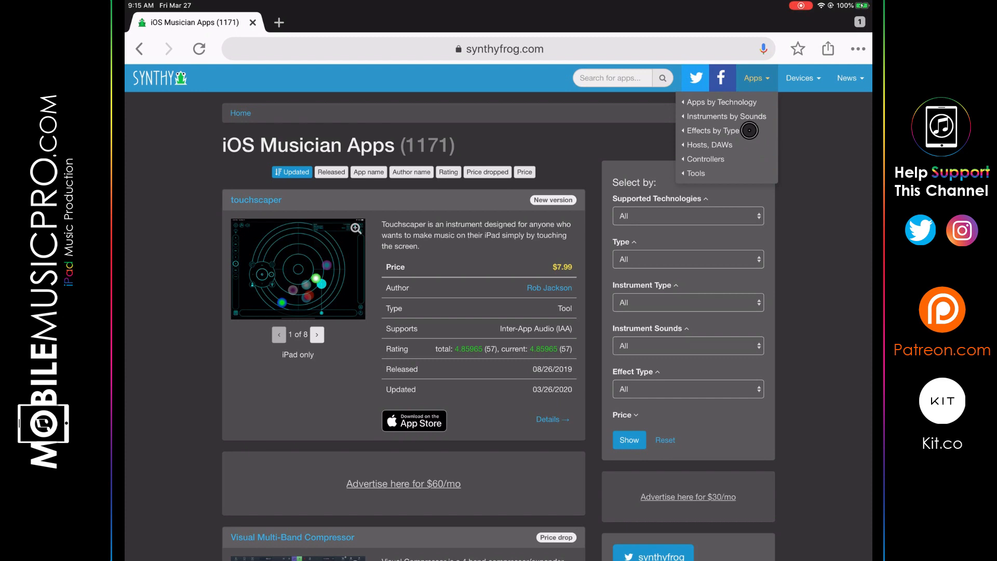
pyautogui.click(800, 77)
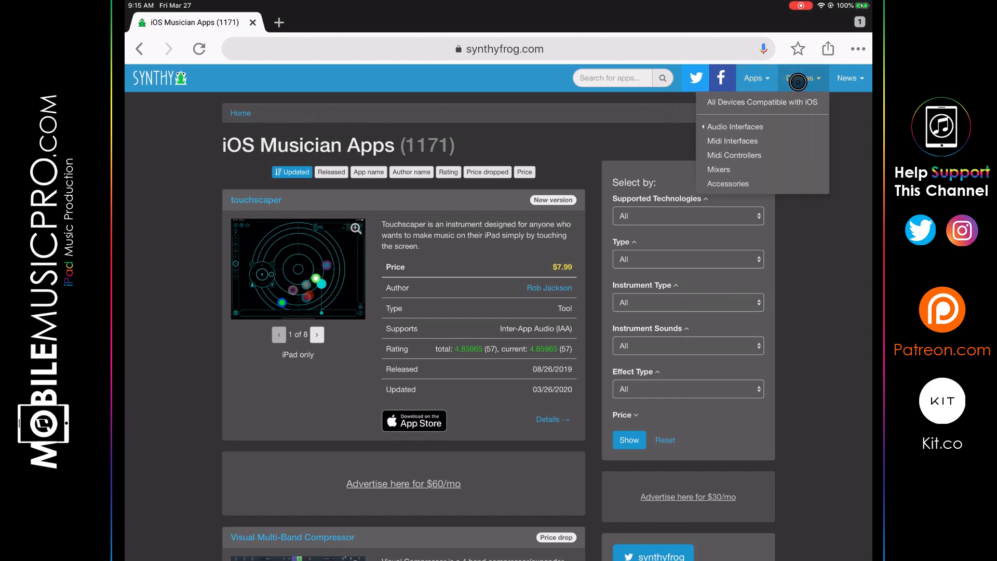
pyautogui.click(846, 78)
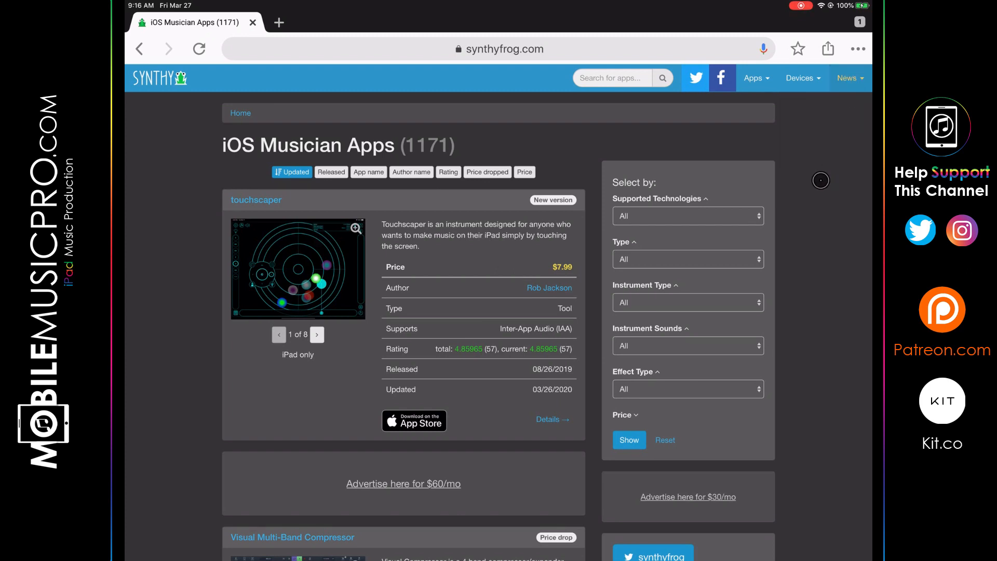
pyautogui.moveTo(659, 226)
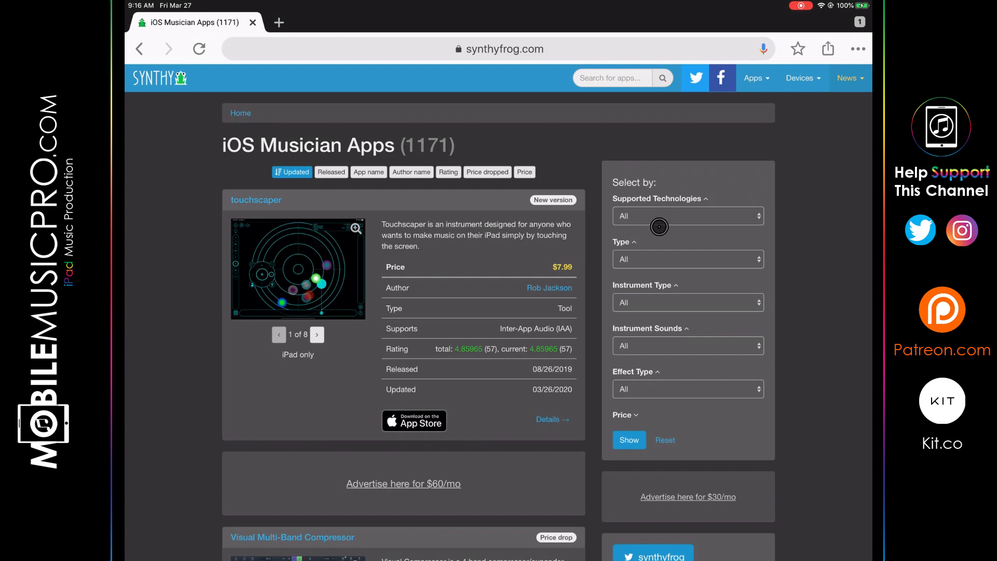
pyautogui.moveTo(687, 275)
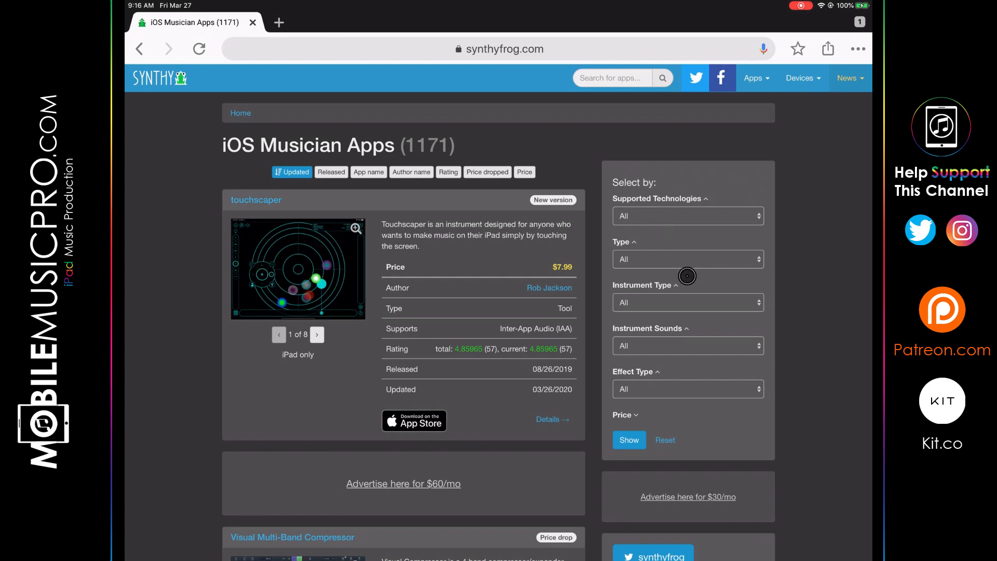
# Step: Expand the technology, app type, instrument, sound and effect type filter sections
pyautogui.click(687, 216)
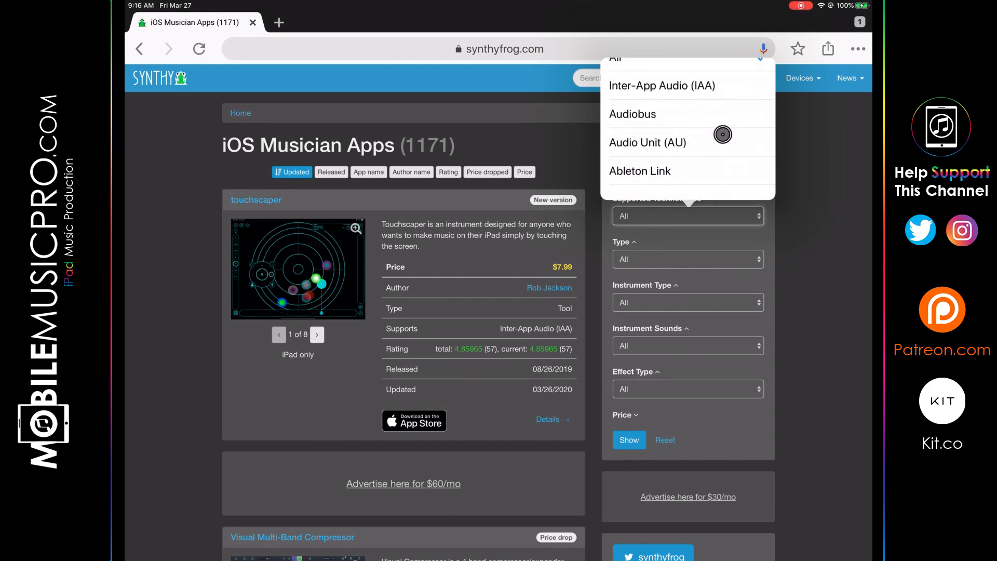
pyautogui.scroll(-3)
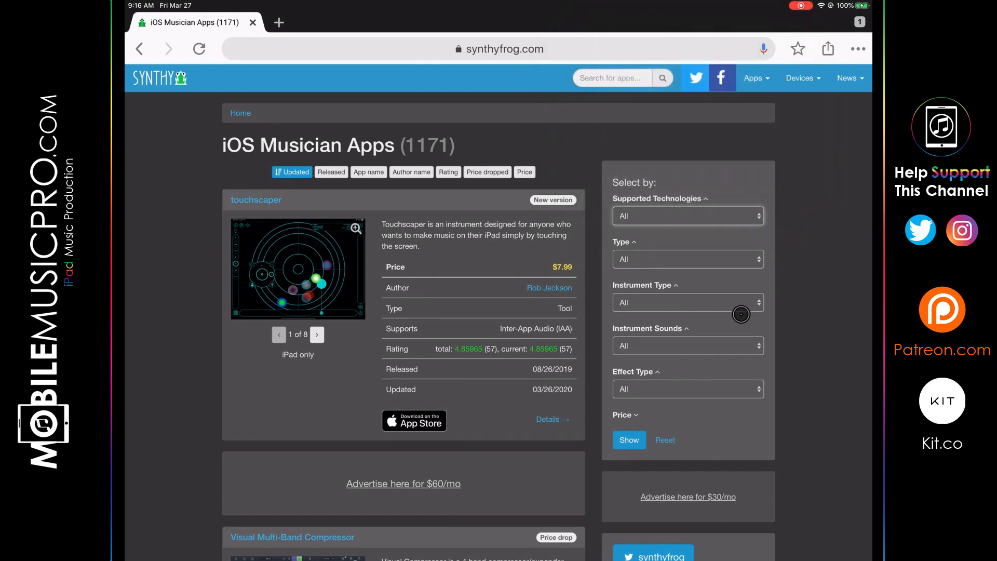
pyautogui.click(686, 259)
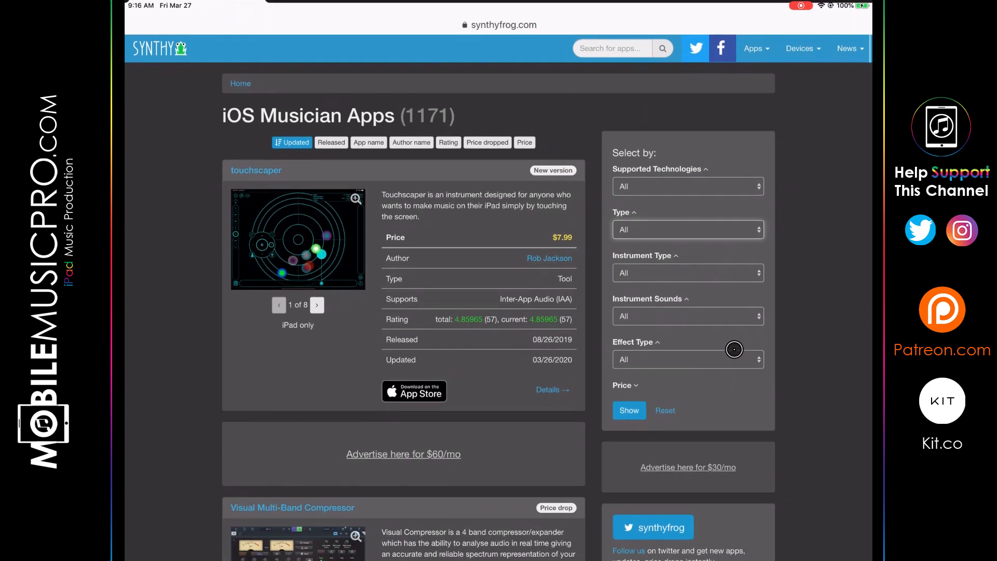
pyautogui.click(686, 229)
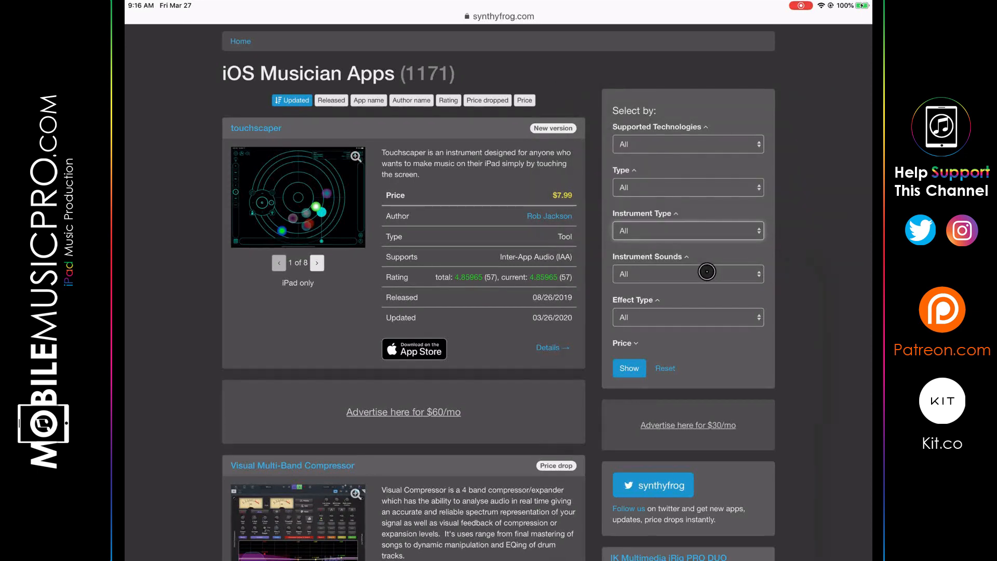
pyautogui.click(687, 274)
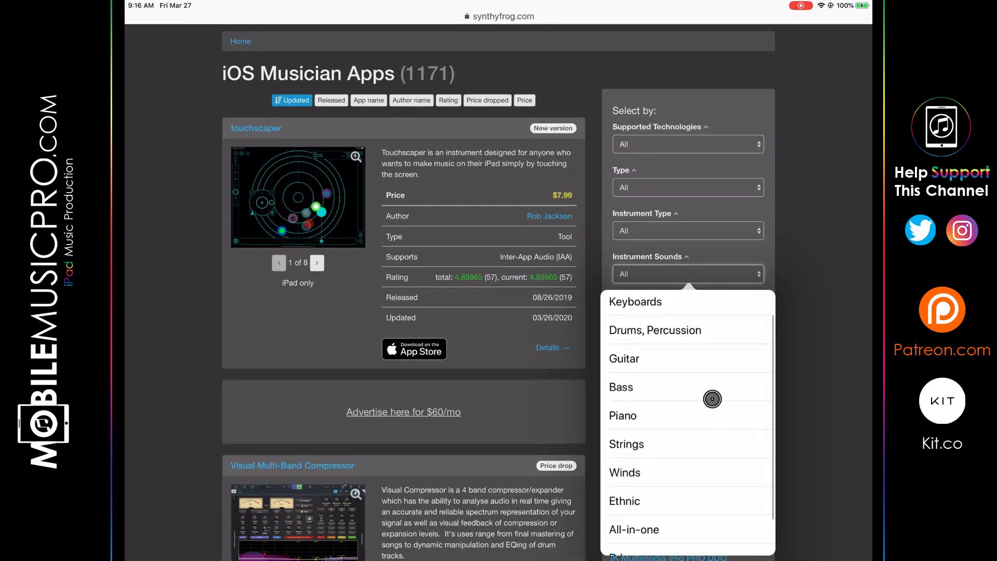
pyautogui.scroll(-3)
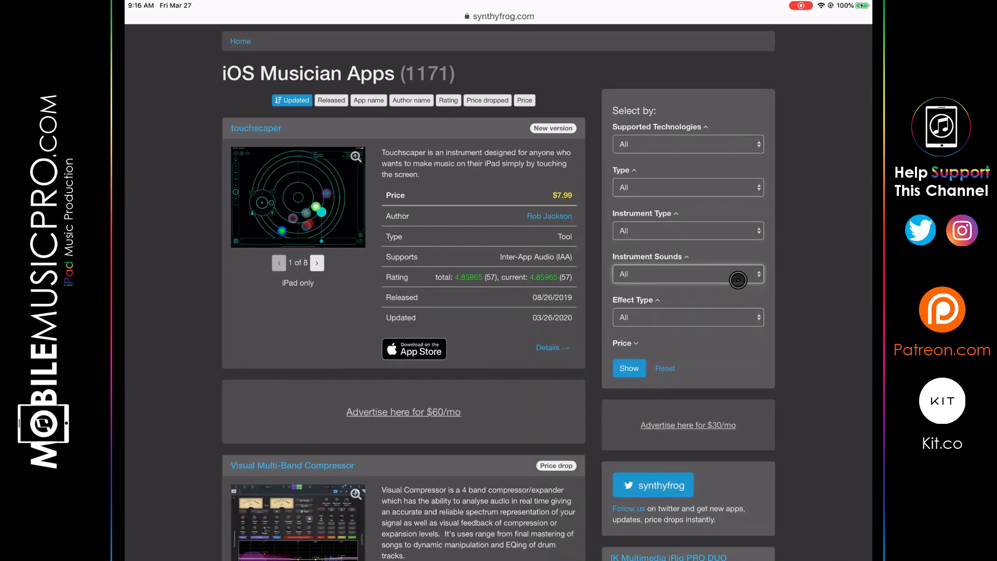
pyautogui.click(688, 316)
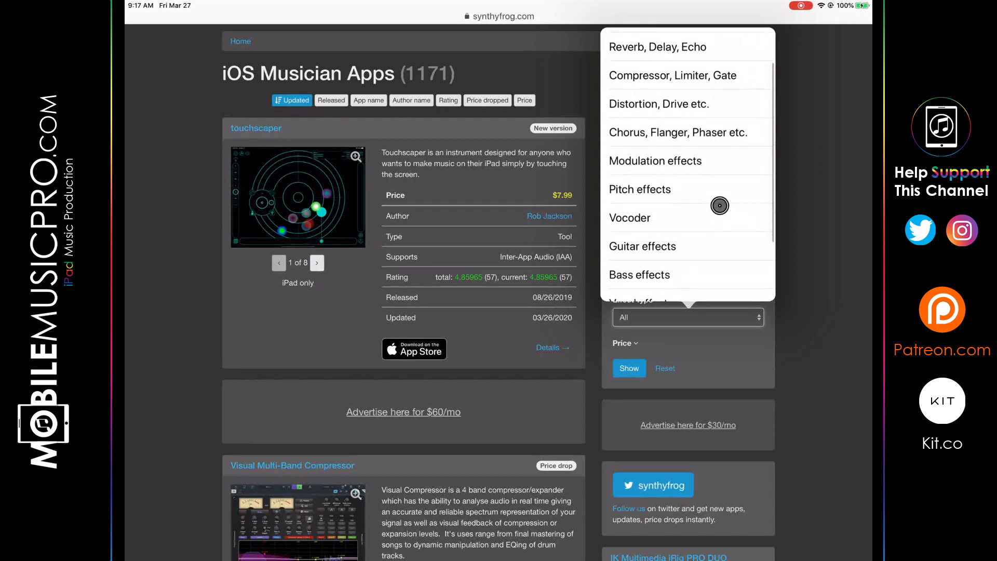
pyautogui.scroll(-3)
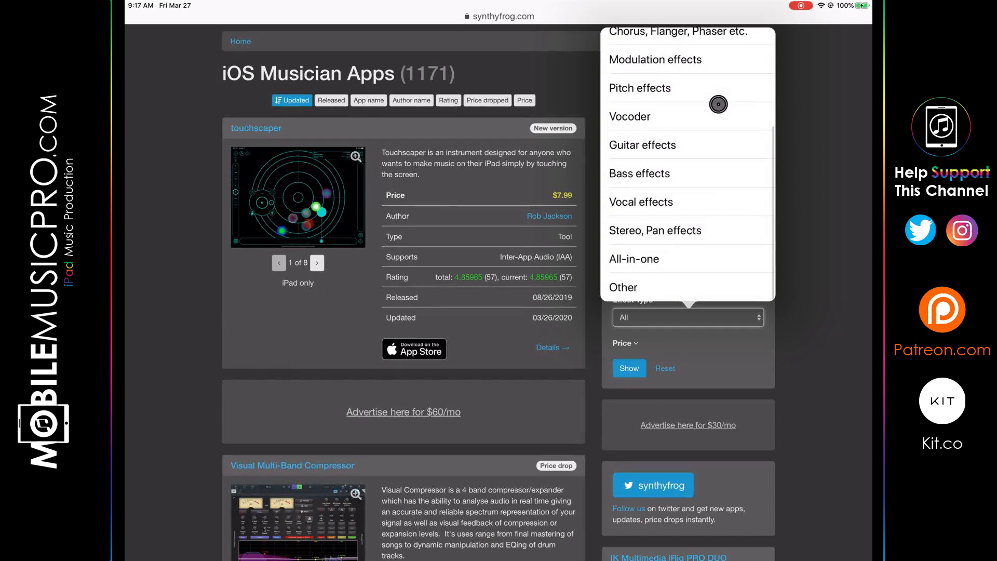
pyautogui.moveTo(720, 201)
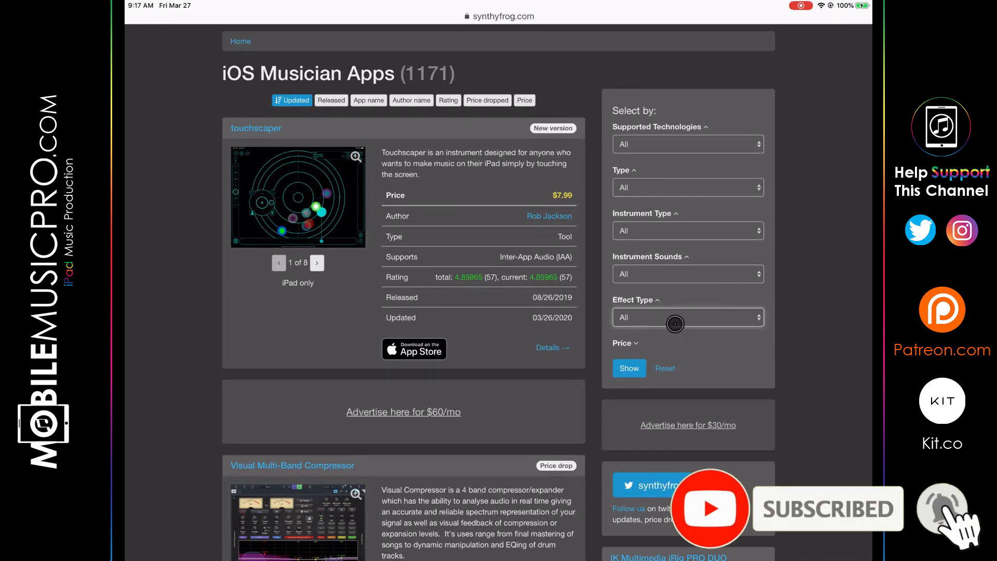
# Step: Apply a 0 to 0 price filter, leaving 278 free musician apps
pyautogui.click(623, 342)
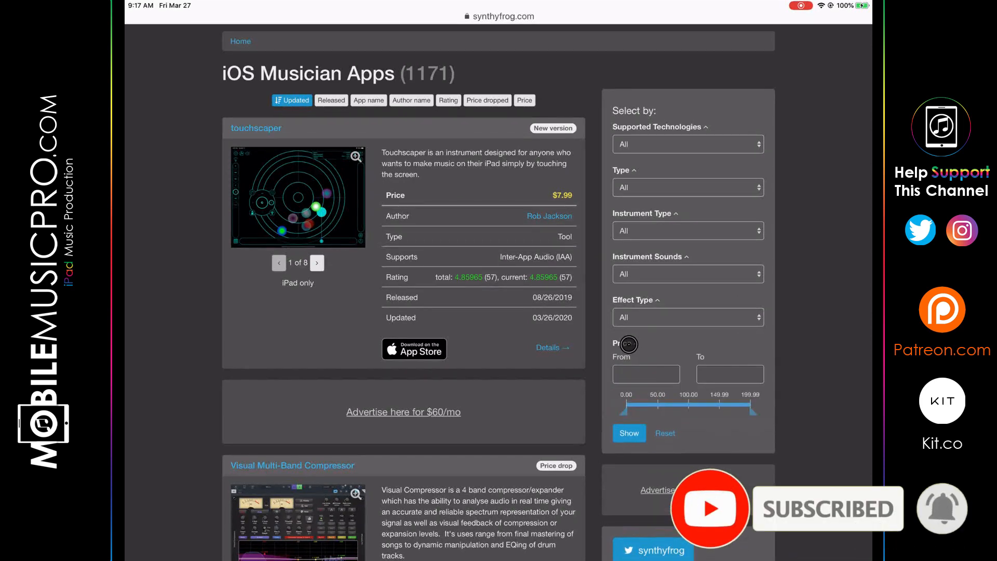
pyautogui.moveTo(626, 343); pyautogui.dragTo(675, 400)
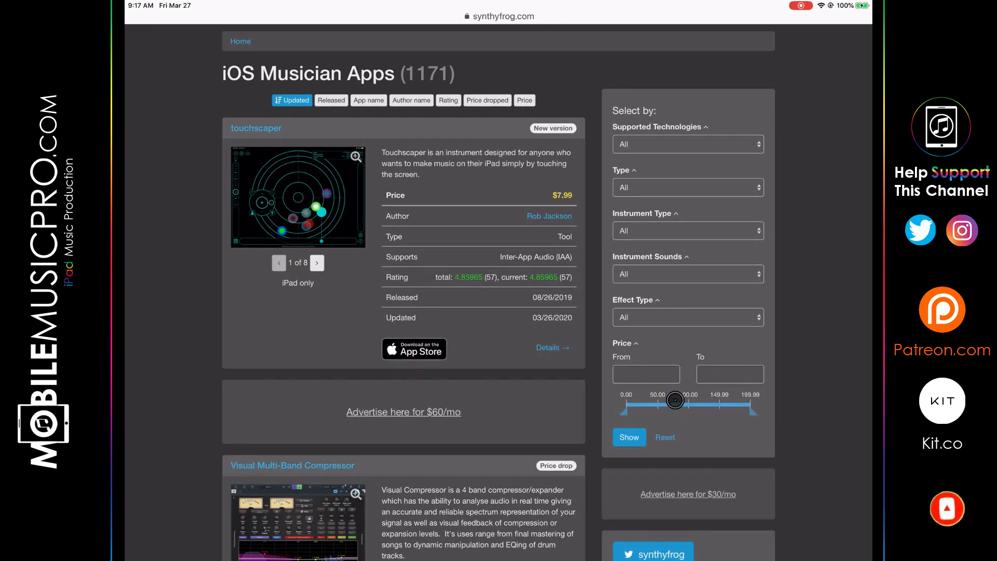
pyautogui.moveTo(675, 401); pyautogui.dragTo(739, 379)
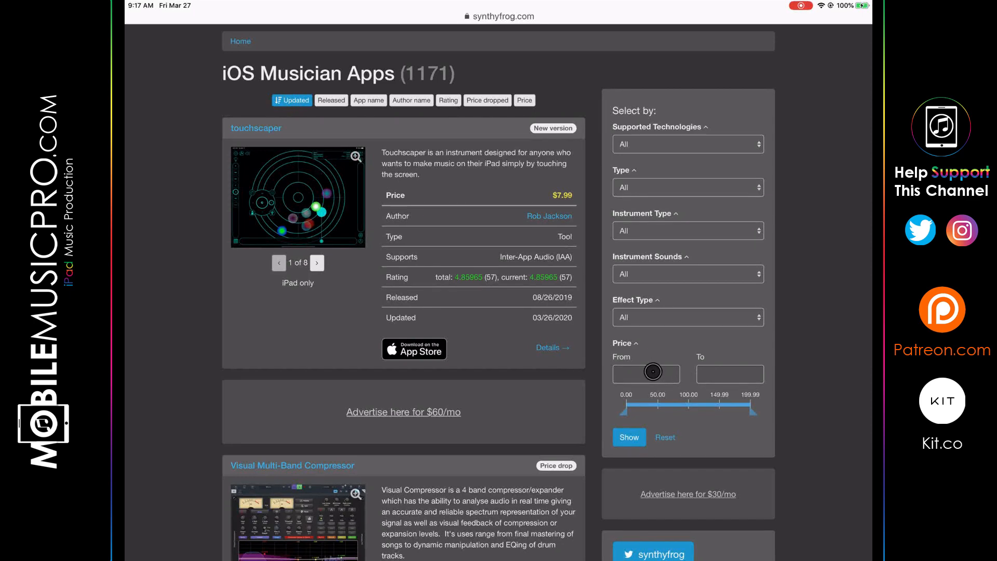
pyautogui.click(645, 371)
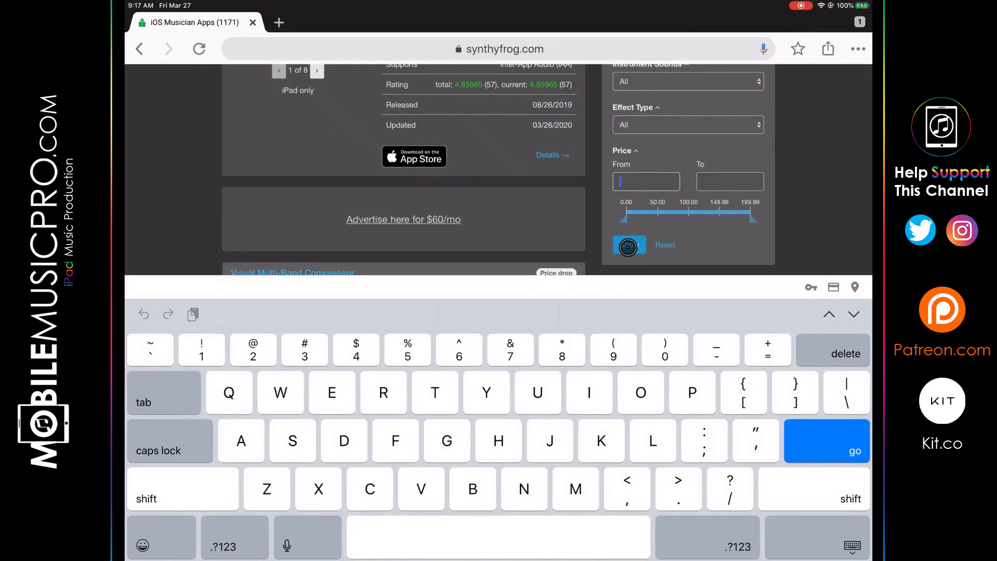
pyautogui.write('0')
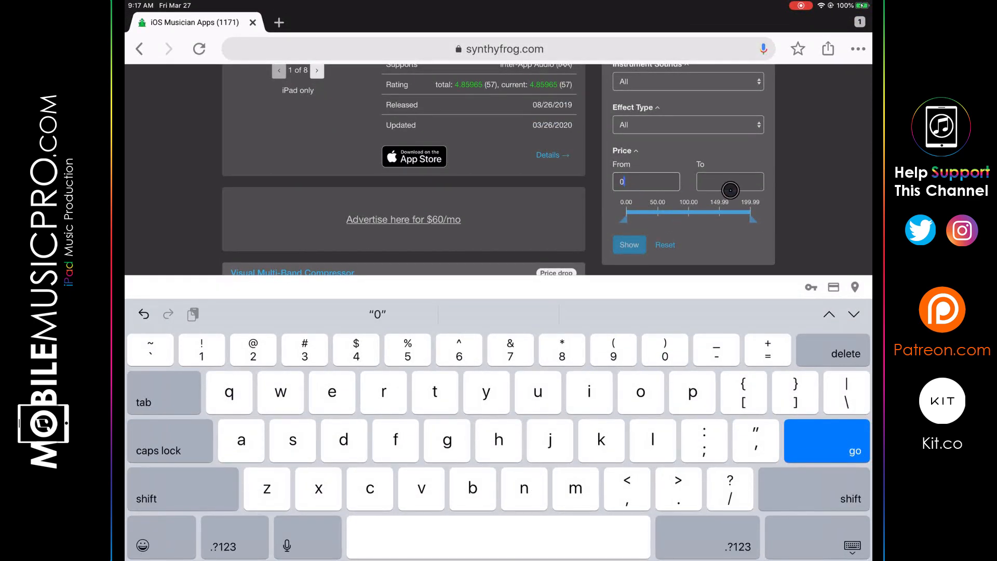
pyautogui.click(729, 181)
pyautogui.write('0')
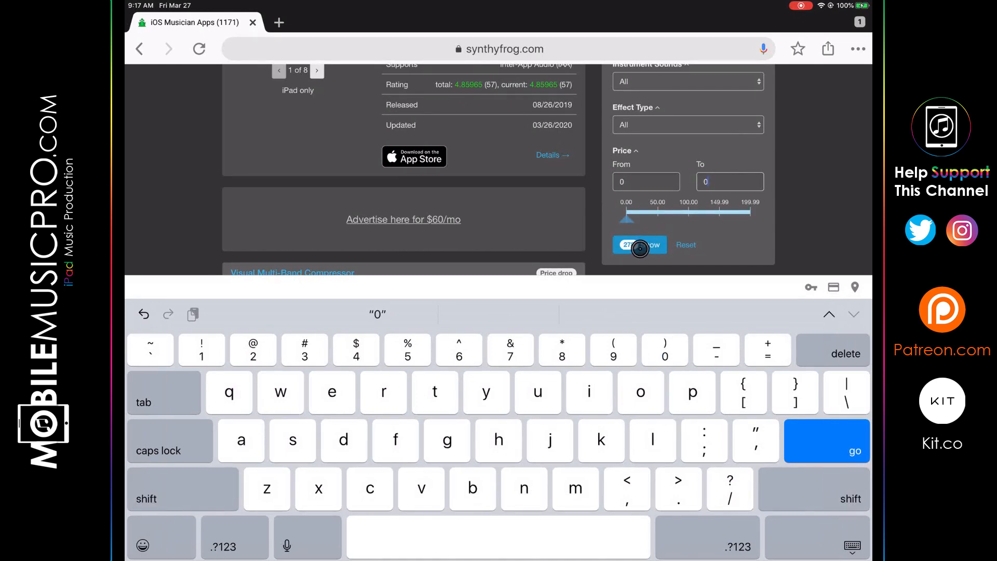
pyautogui.click(640, 244)
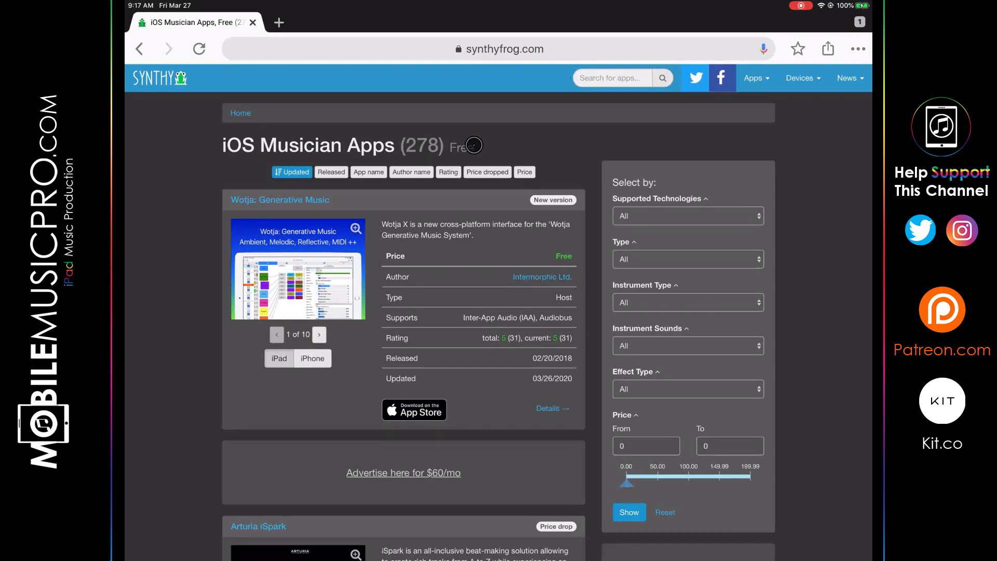
# Step: Sort the 1171 iOS Musician Apps by most recent price drops and scroll the list
pyautogui.scroll(-3)
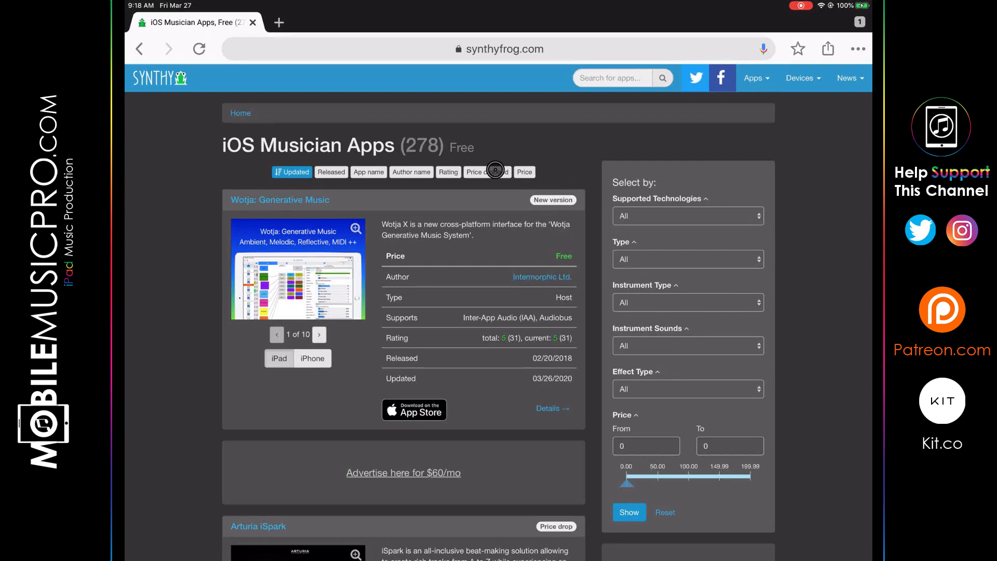
pyautogui.click(486, 171)
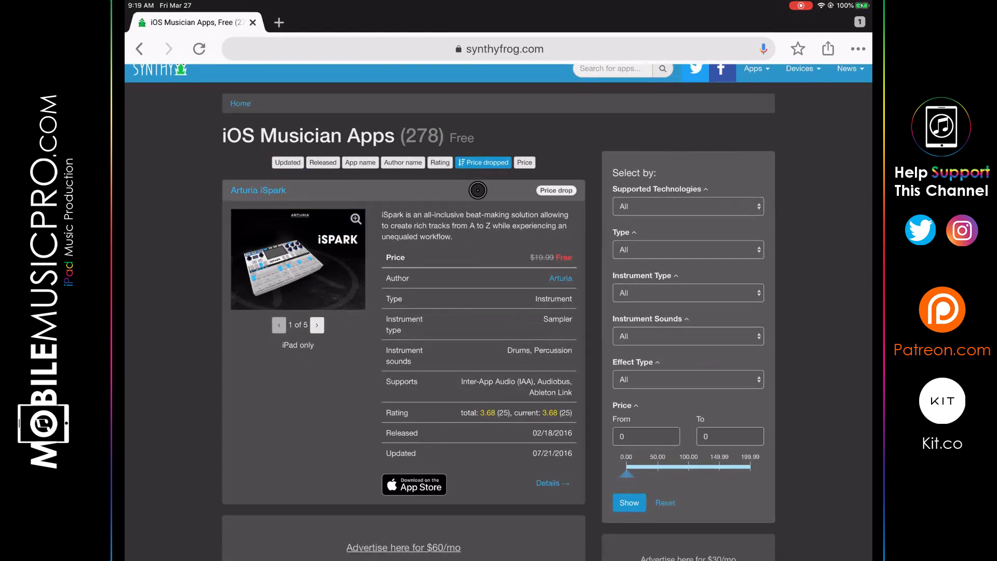
pyautogui.scroll(-3)
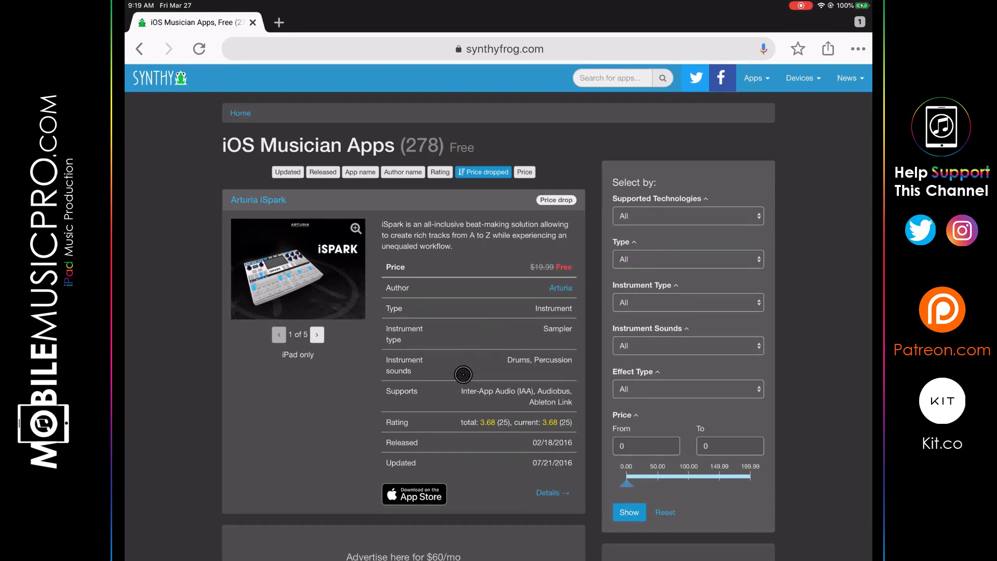
pyautogui.scroll(-3)
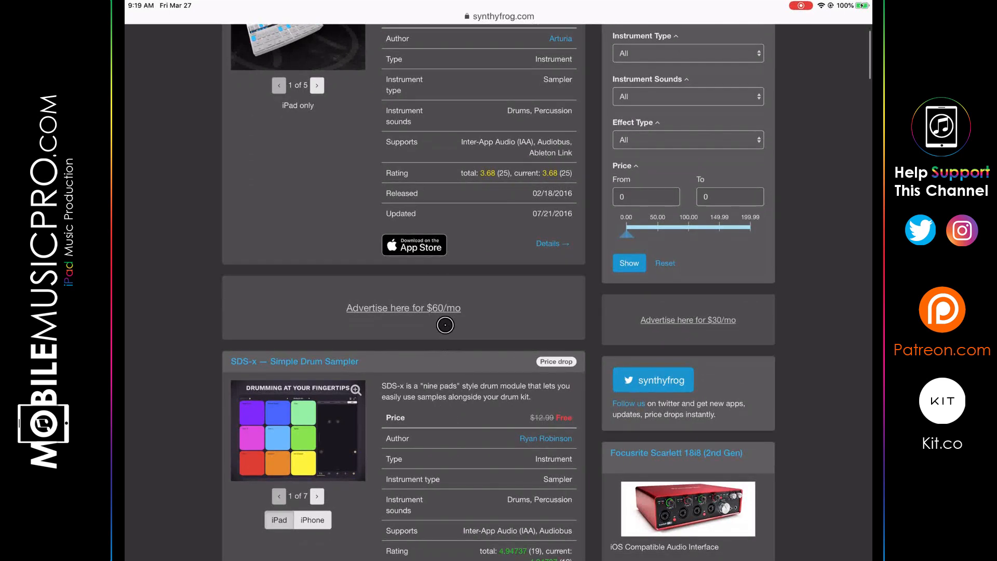
pyautogui.scroll(-3)
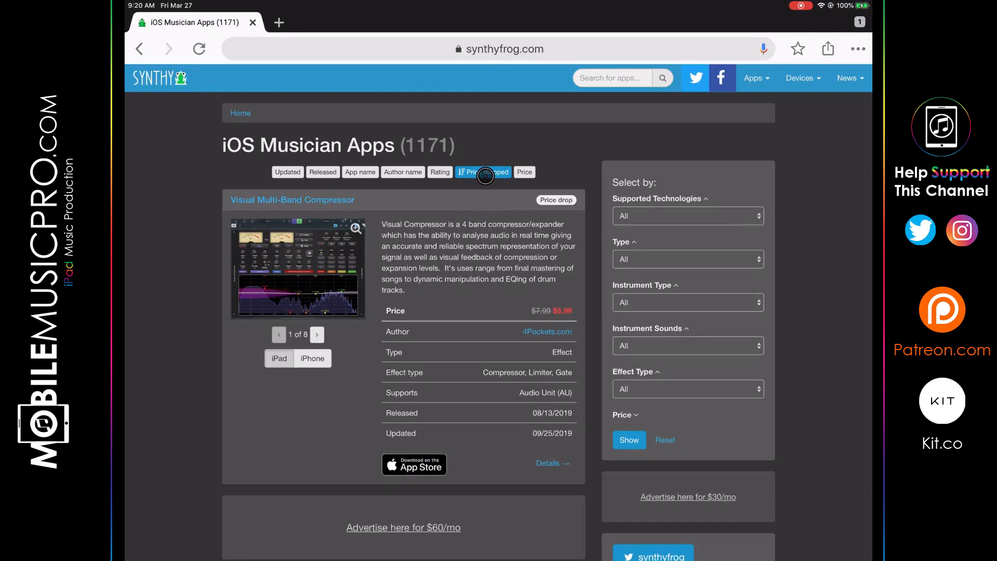
# Step: Re-sort the 1171 iOS Musician Apps by Updated, putting touchscaper first
pyautogui.click(483, 171)
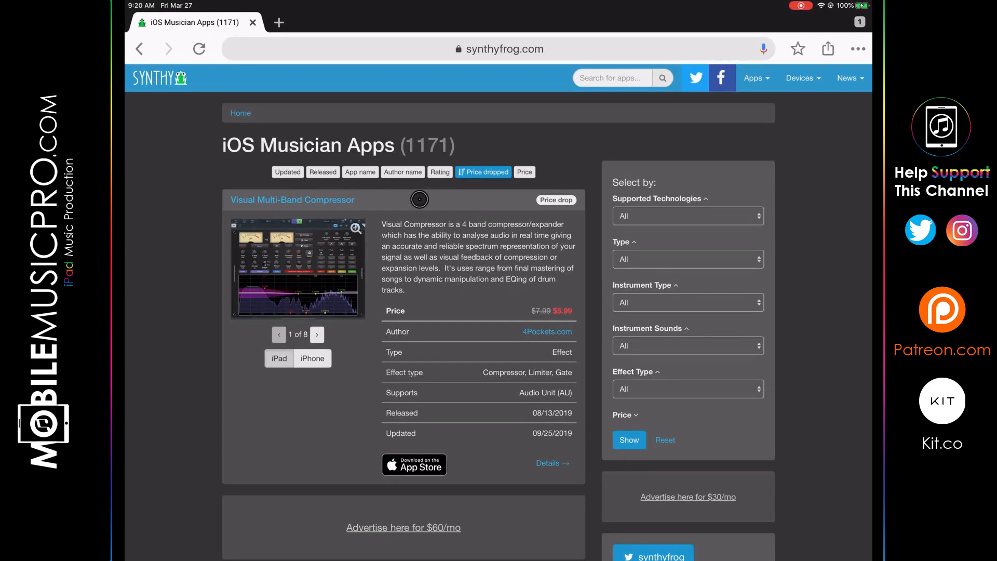
pyautogui.moveTo(503, 197)
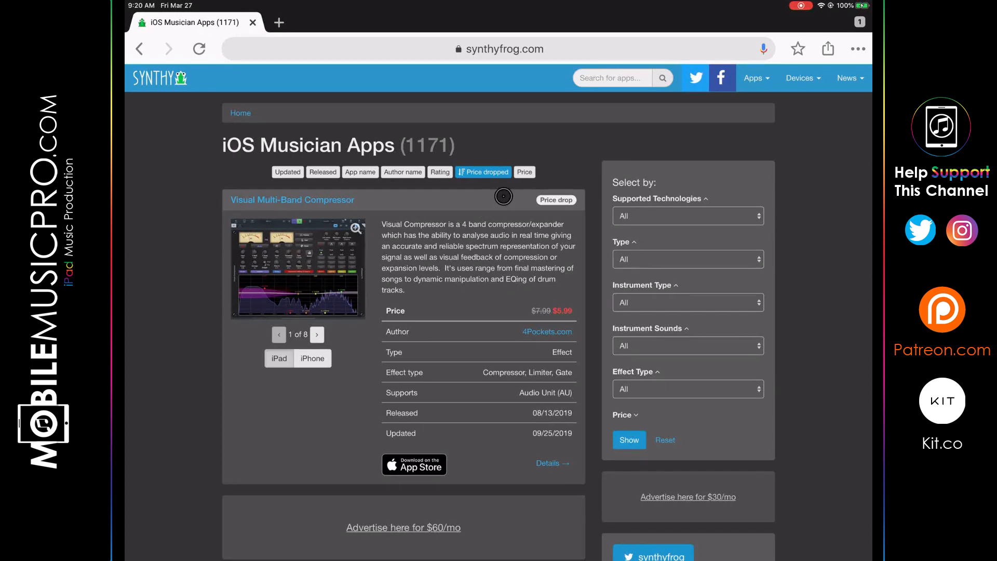
pyautogui.scroll(-3)
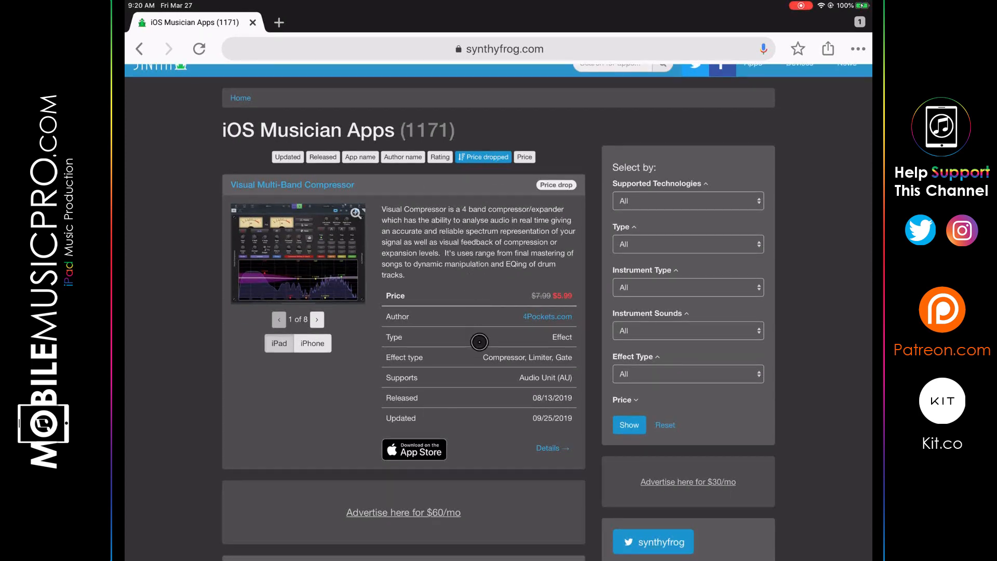
pyautogui.scroll(-3)
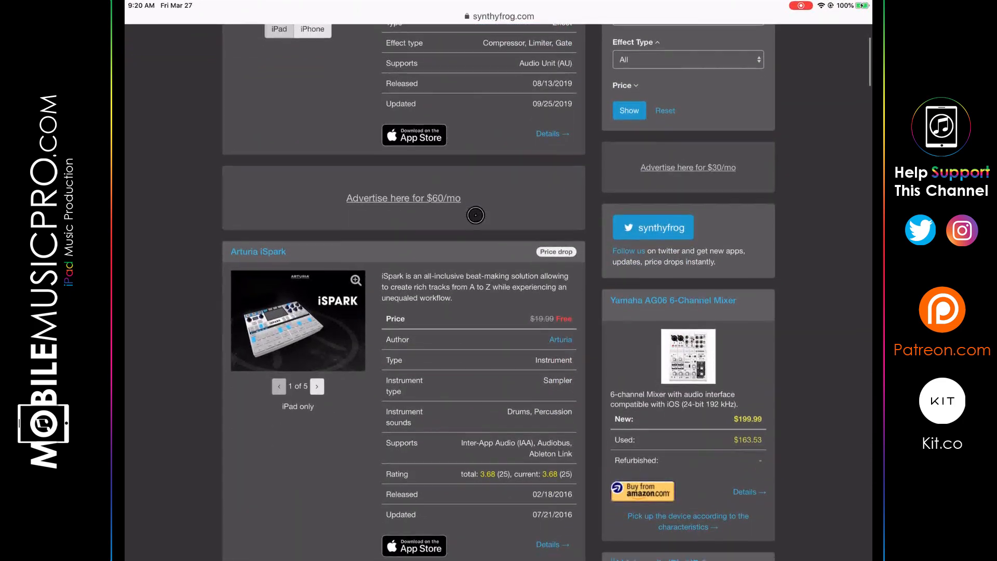
pyautogui.scroll(-3)
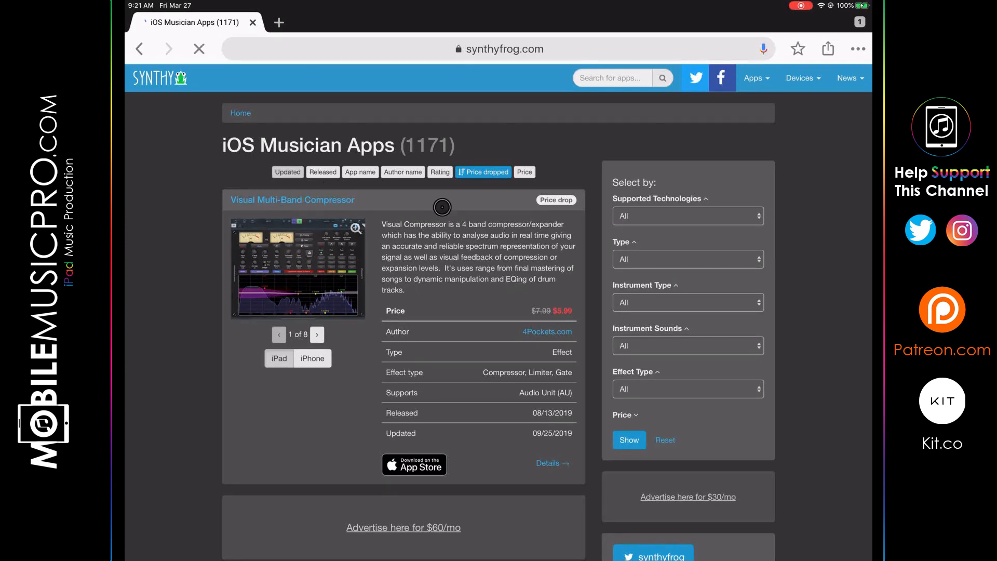
pyautogui.click(288, 172)
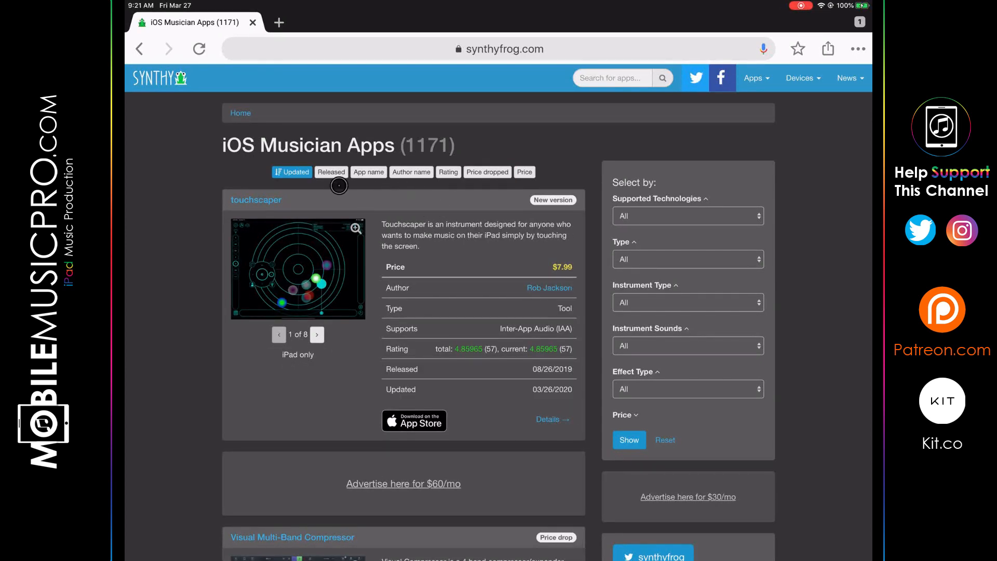
pyautogui.moveTo(440, 190)
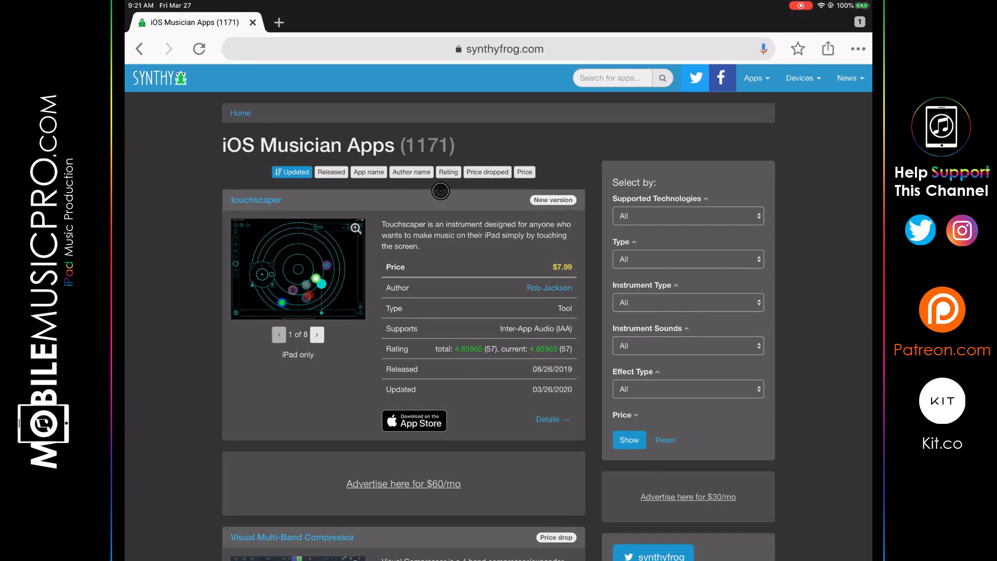
pyautogui.moveTo(538, 165)
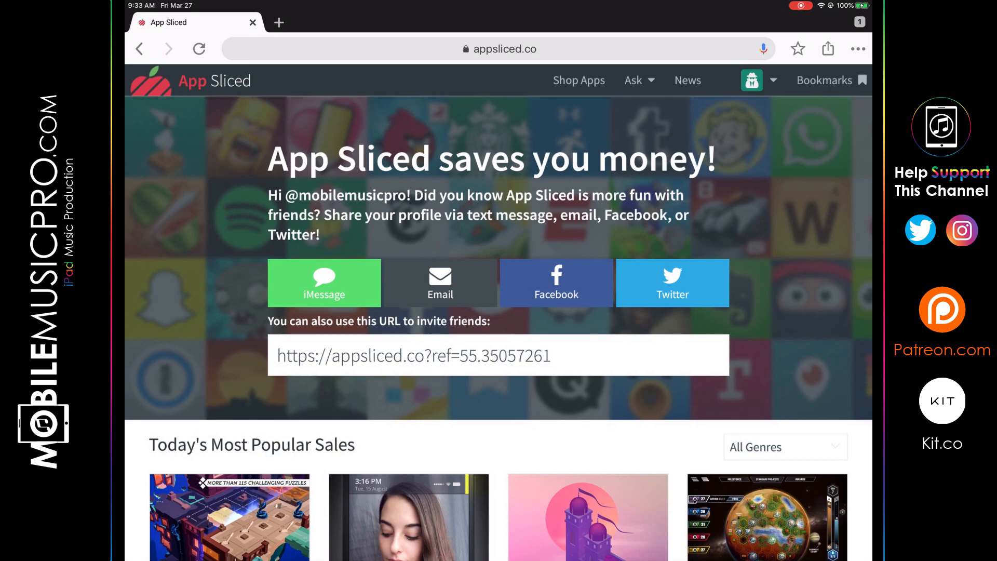
# Step: Scroll the App Sliced homescreen of popular and latest iPad price drops
pyautogui.scroll(-3)
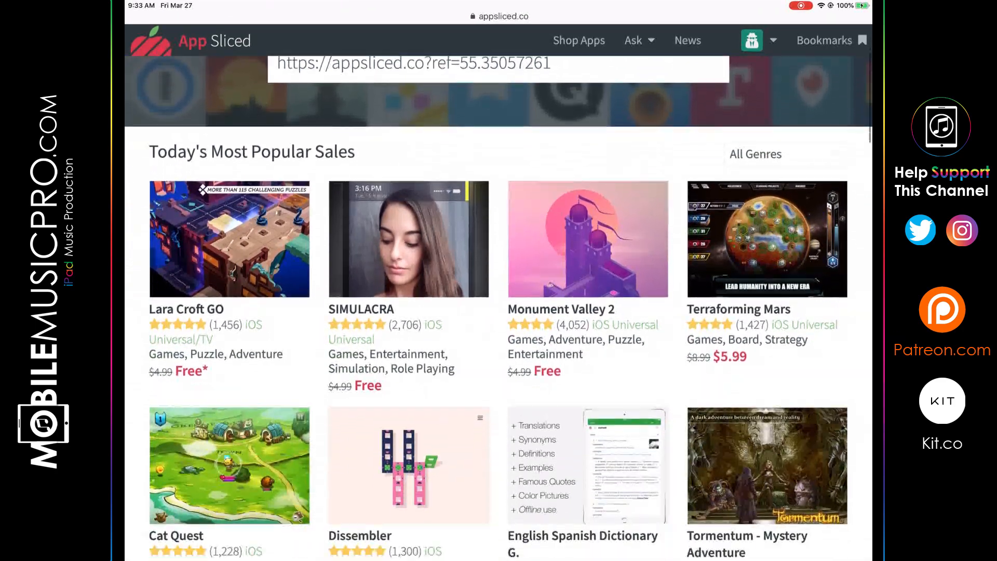
pyautogui.scroll(-3)
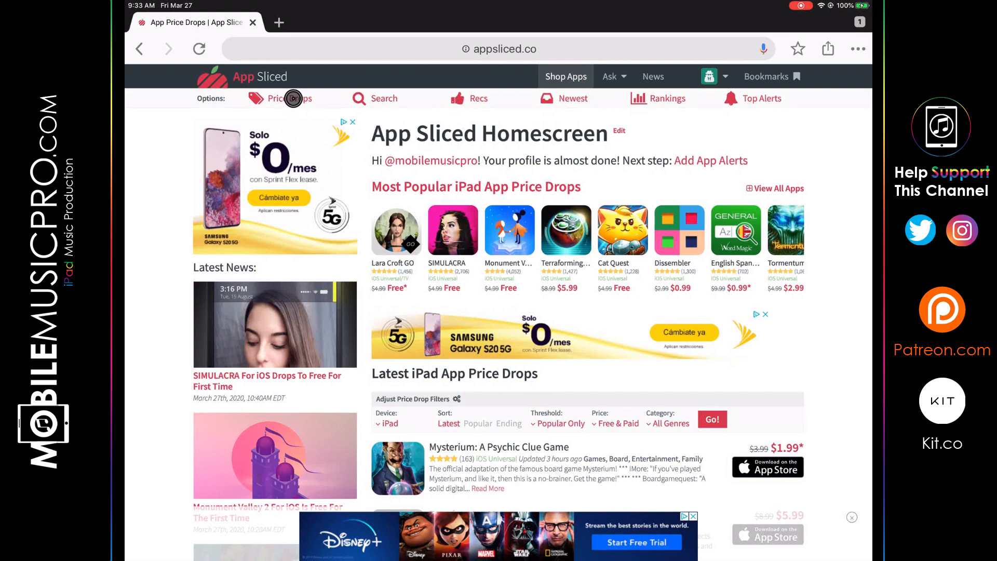
# Step: Filter App Sliced price drops to all iOS devices, Free price and Music category
pyautogui.click(289, 98)
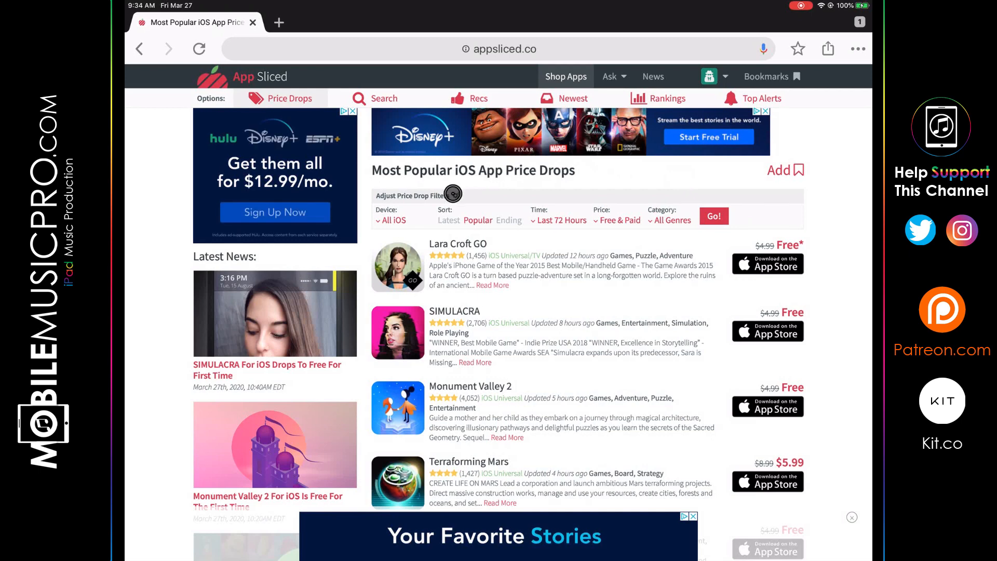
pyautogui.click(393, 220)
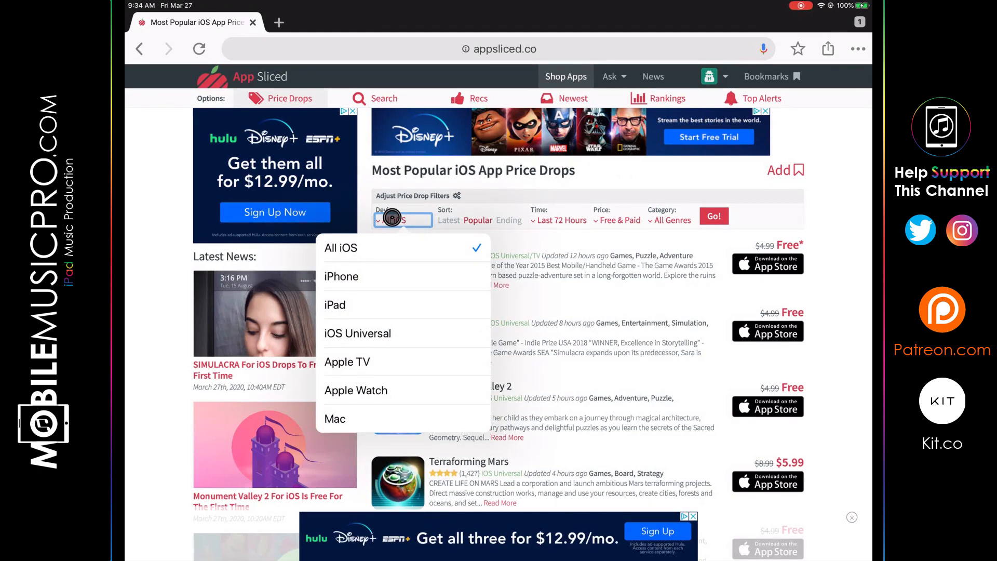
pyautogui.click(340, 247)
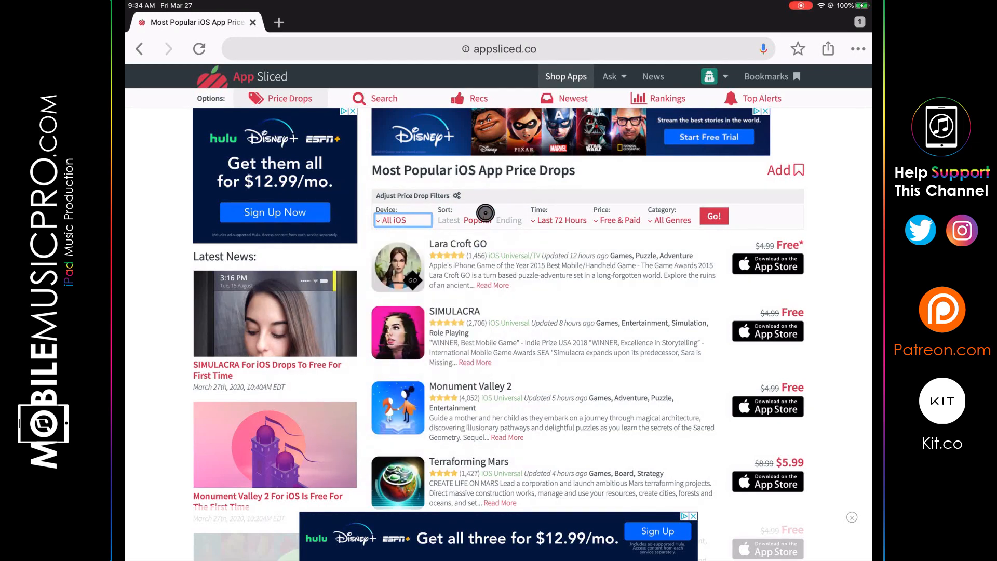
pyautogui.click(669, 219)
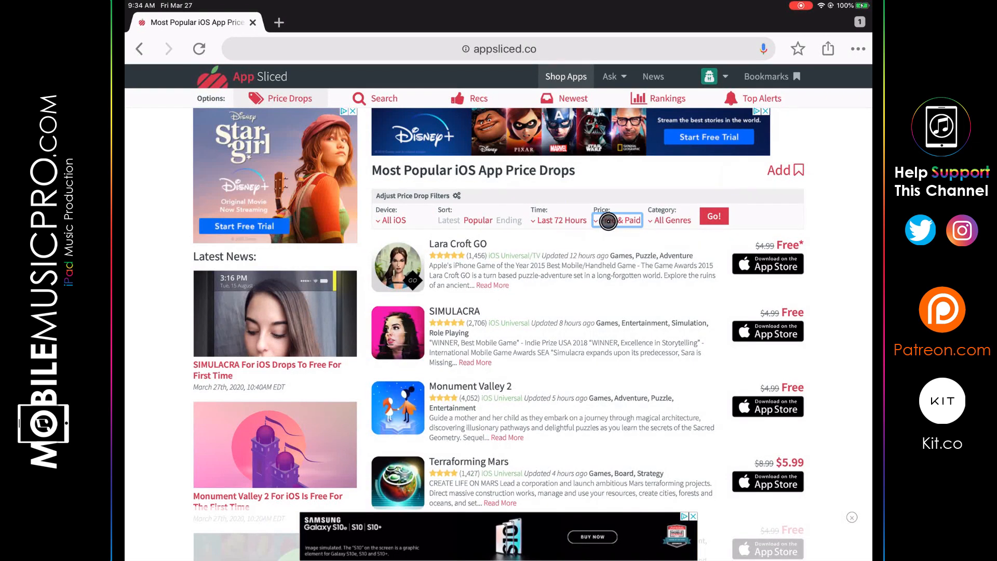
pyautogui.click(617, 219)
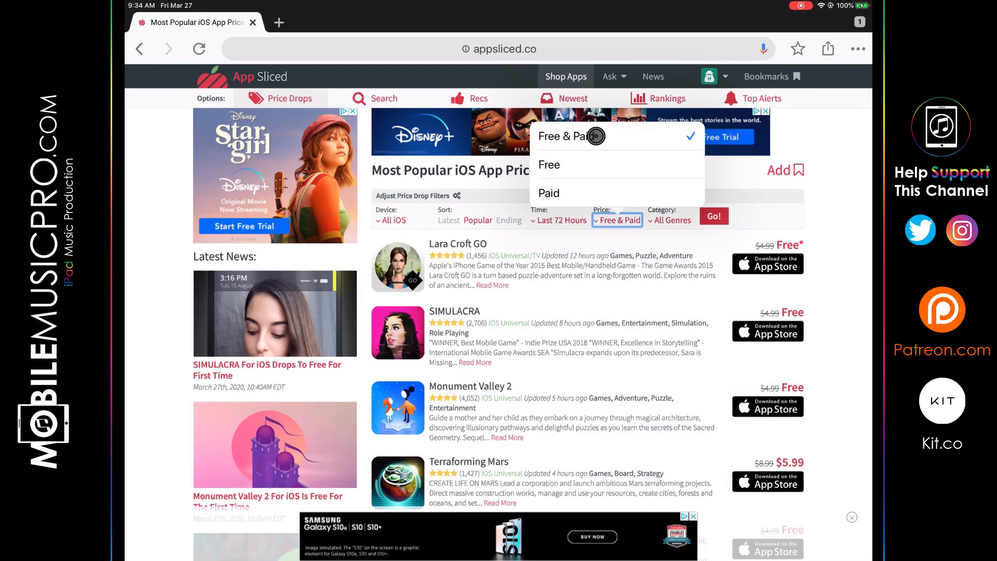
pyautogui.moveTo(575, 193)
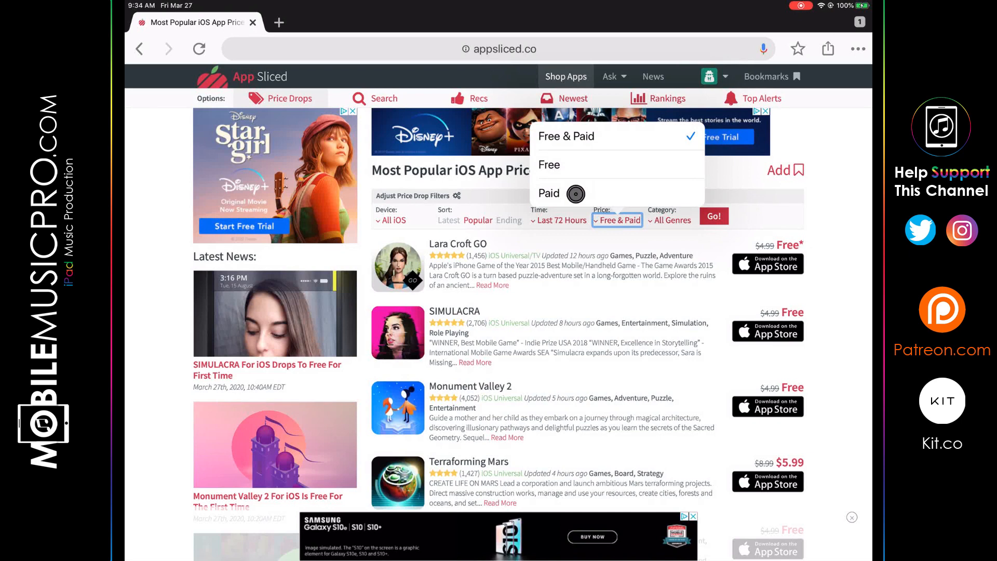
pyautogui.click(549, 165)
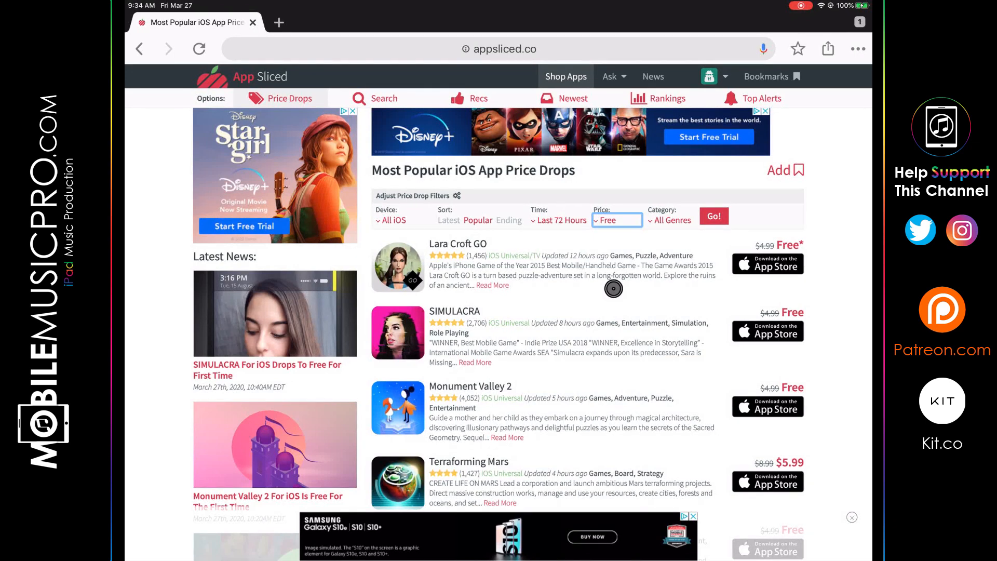
pyautogui.moveTo(661, 225)
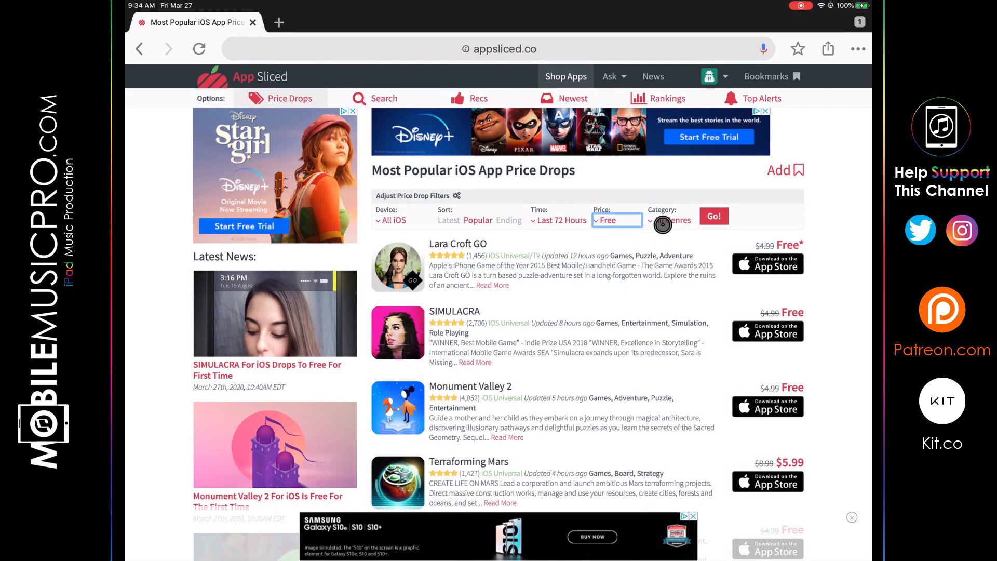
pyautogui.click(669, 219)
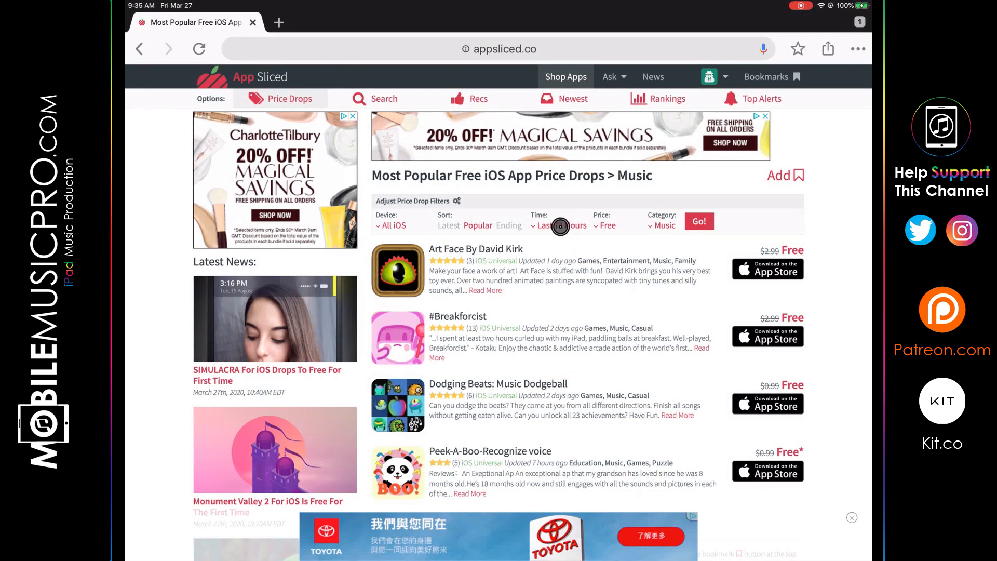
# Step: Extend the free Music price drops to All-Time, then view Paid iPad Music rankings
pyautogui.click(558, 224)
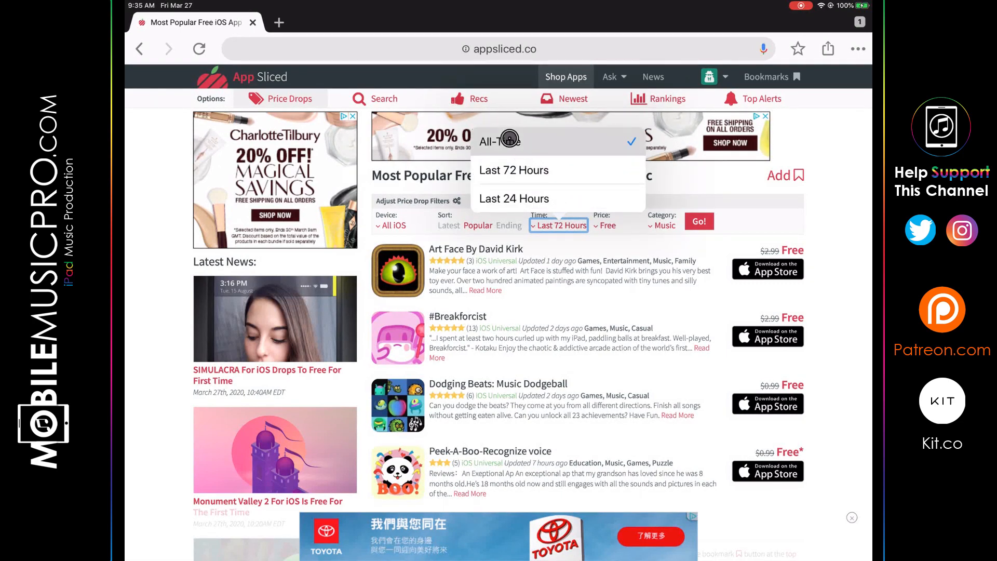
pyautogui.click(498, 140)
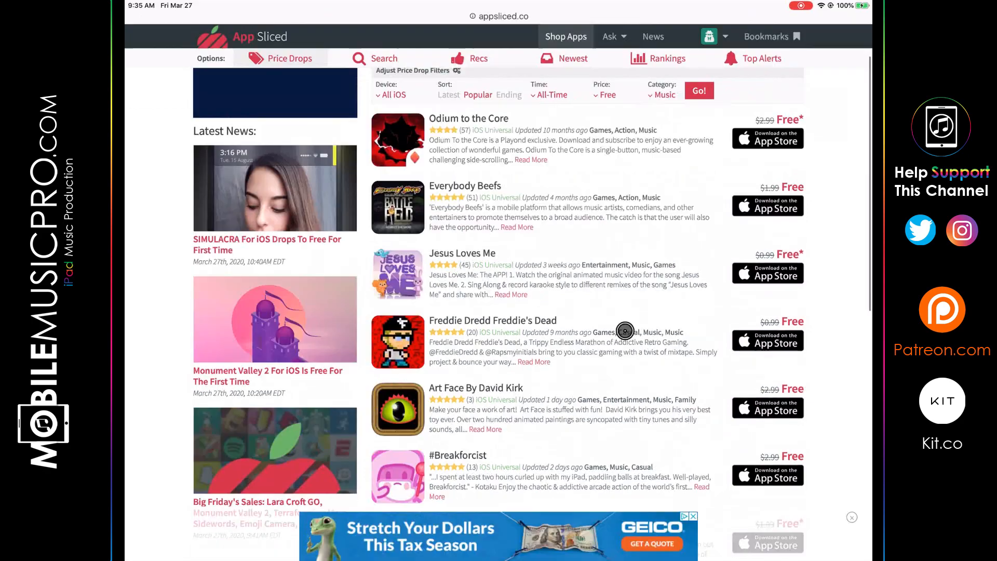
pyautogui.scroll(-3)
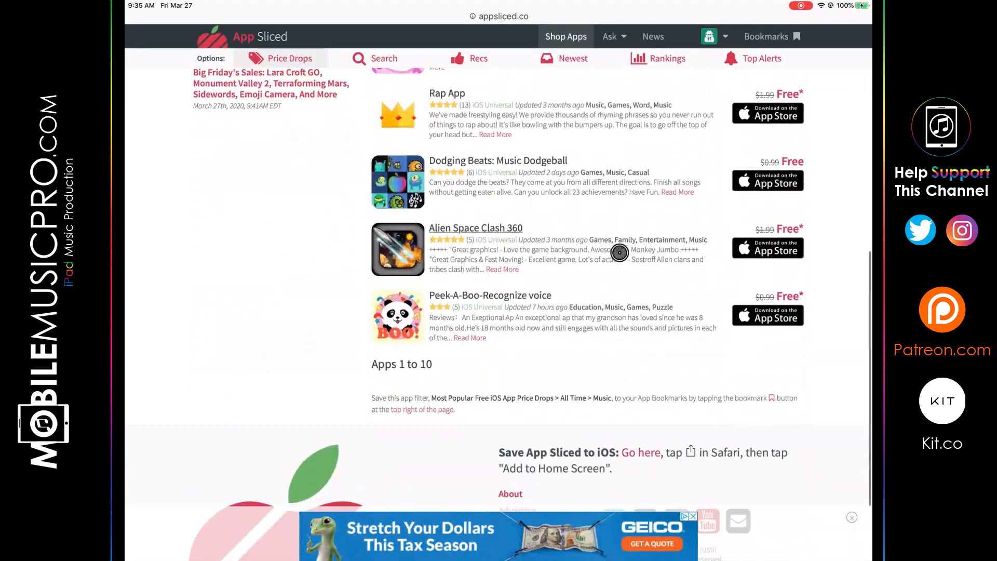
pyautogui.click(668, 57)
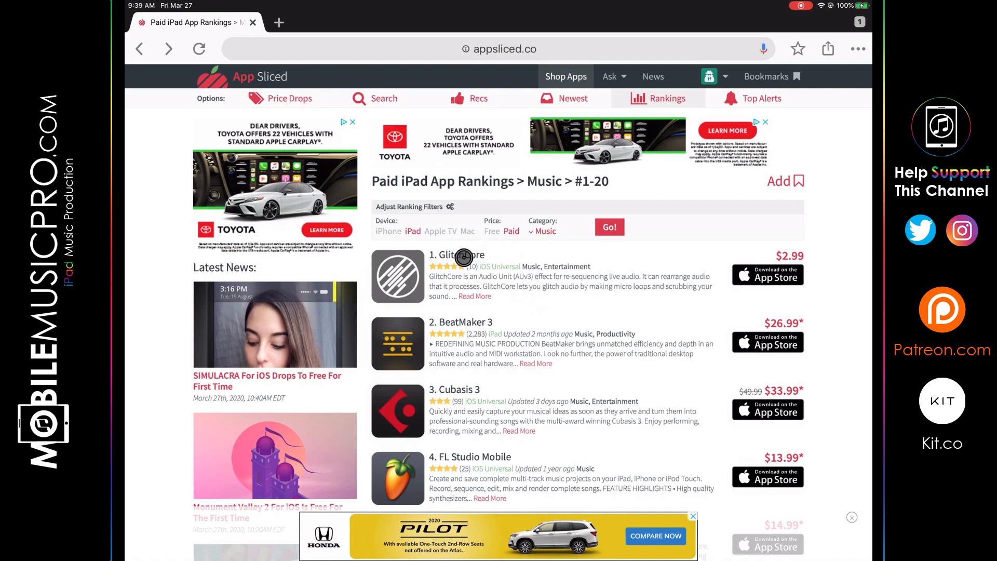
# Step: On GlitchCore's app page, set a price alert for when it goes Free
pyautogui.click(457, 255)
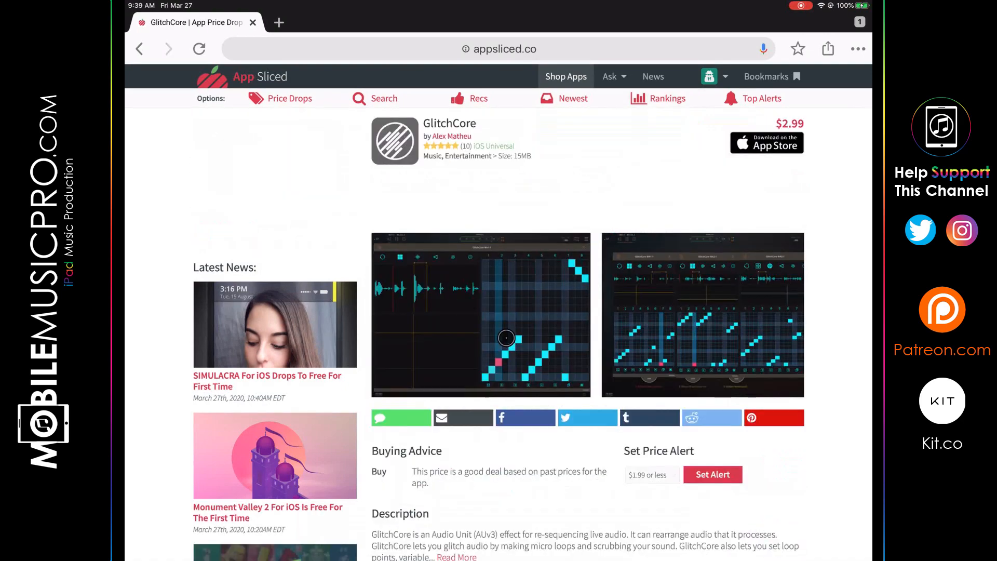
pyautogui.scroll(-3)
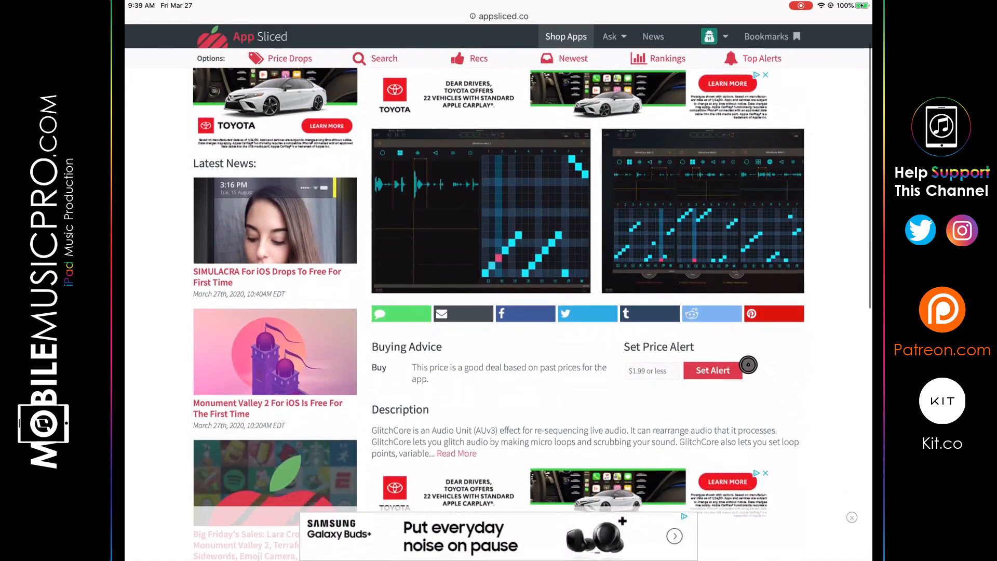
pyautogui.scroll(-3)
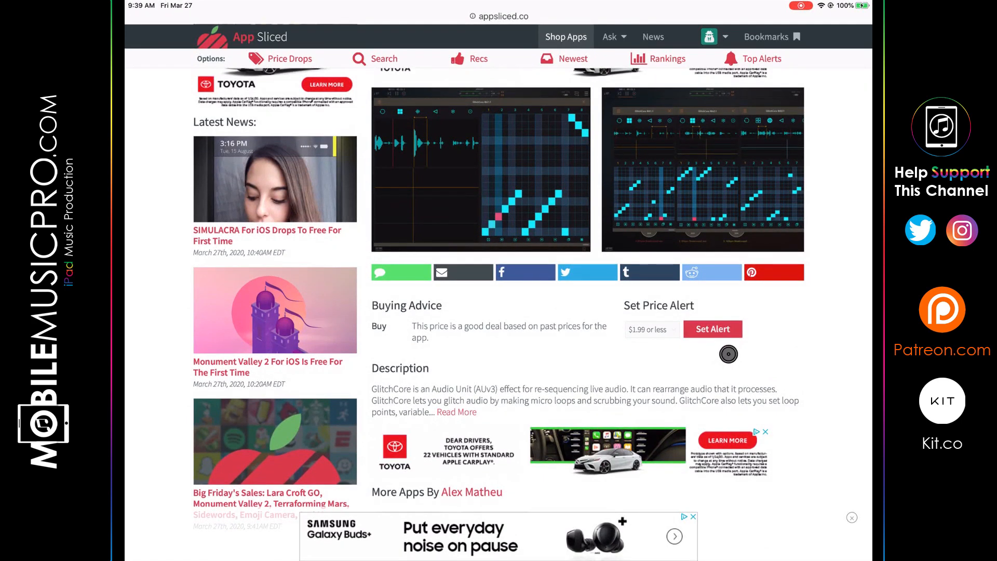
pyautogui.moveTo(723, 355)
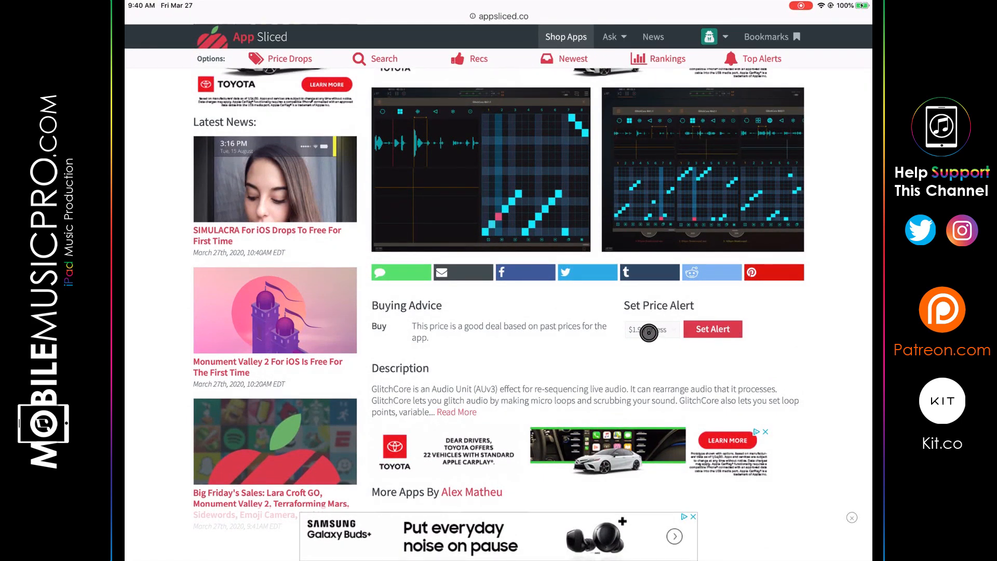
pyautogui.click(649, 329)
pyautogui.write('Free')
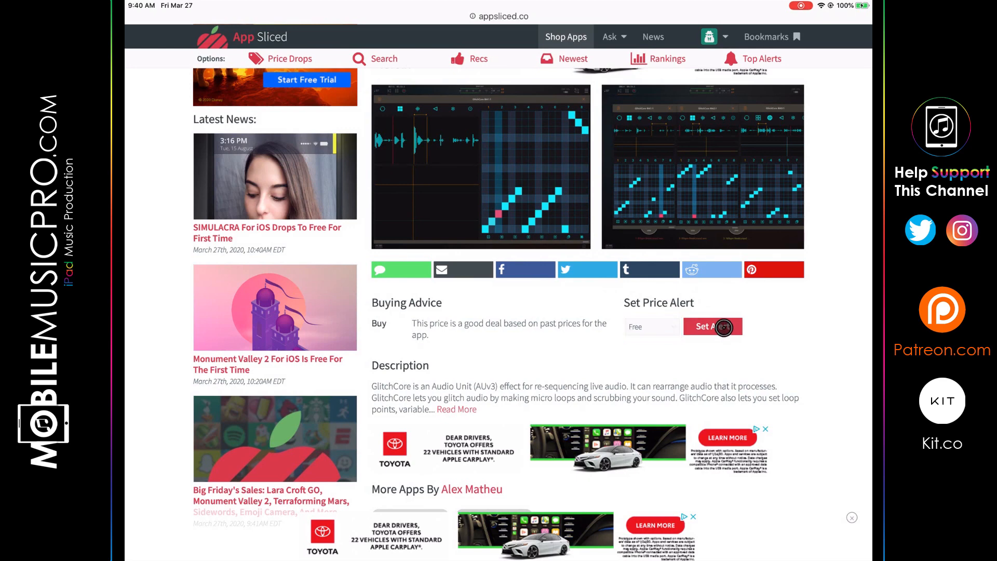
pyautogui.click(712, 326)
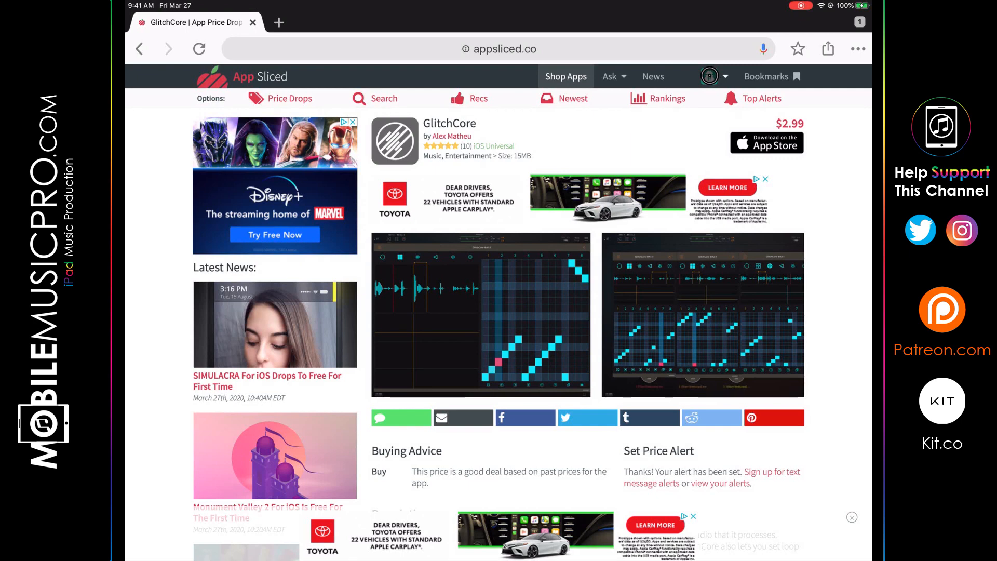
pyautogui.click(708, 76)
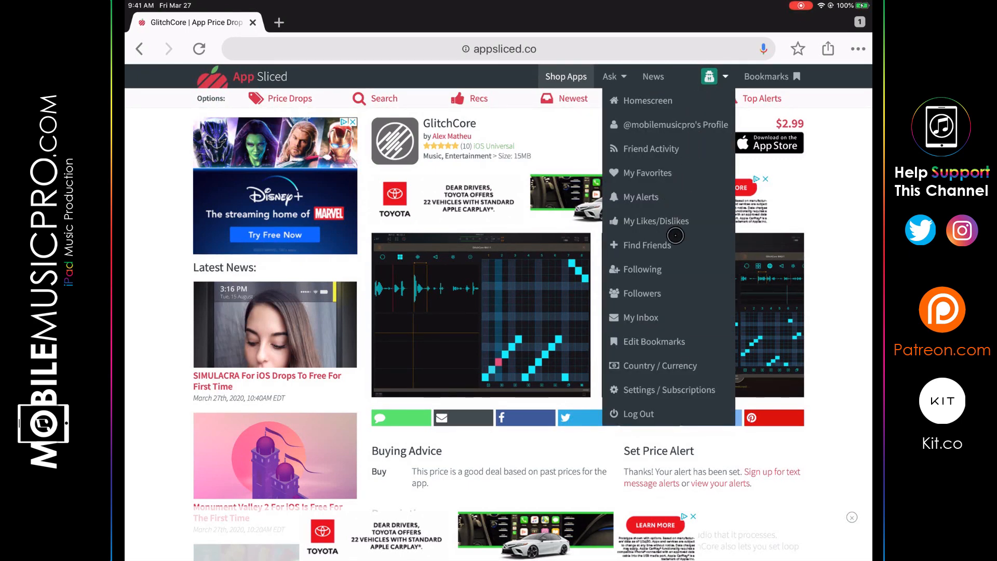
# Step: In My Alerts, update GlitchCore's alert to $1.99 or less
pyautogui.click(641, 197)
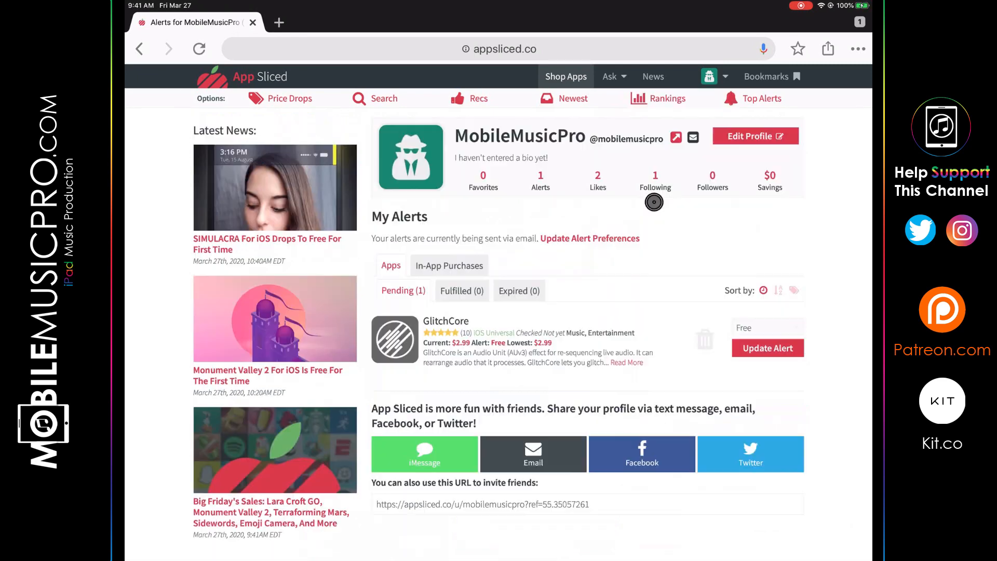
pyautogui.moveTo(500, 318)
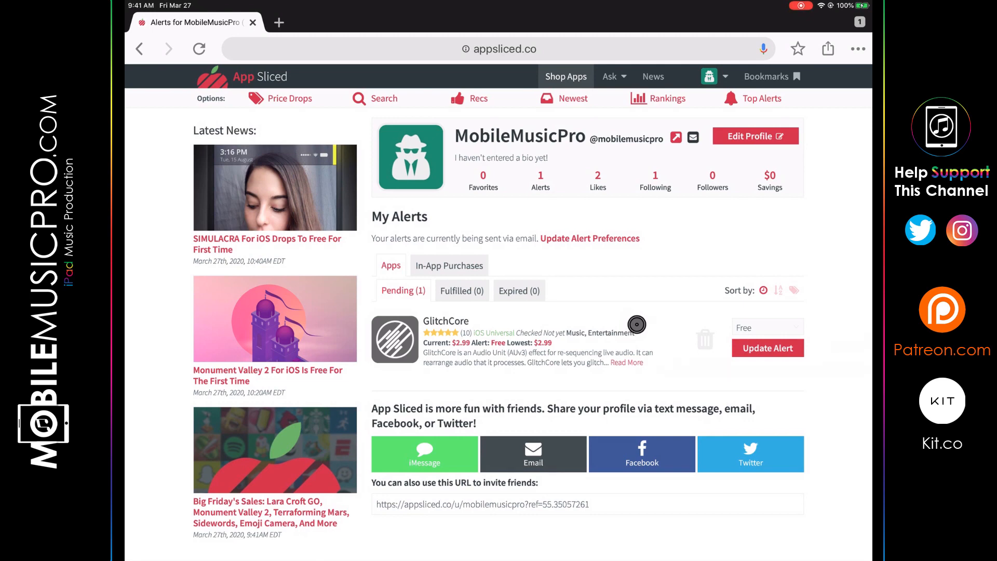
pyautogui.click(767, 327)
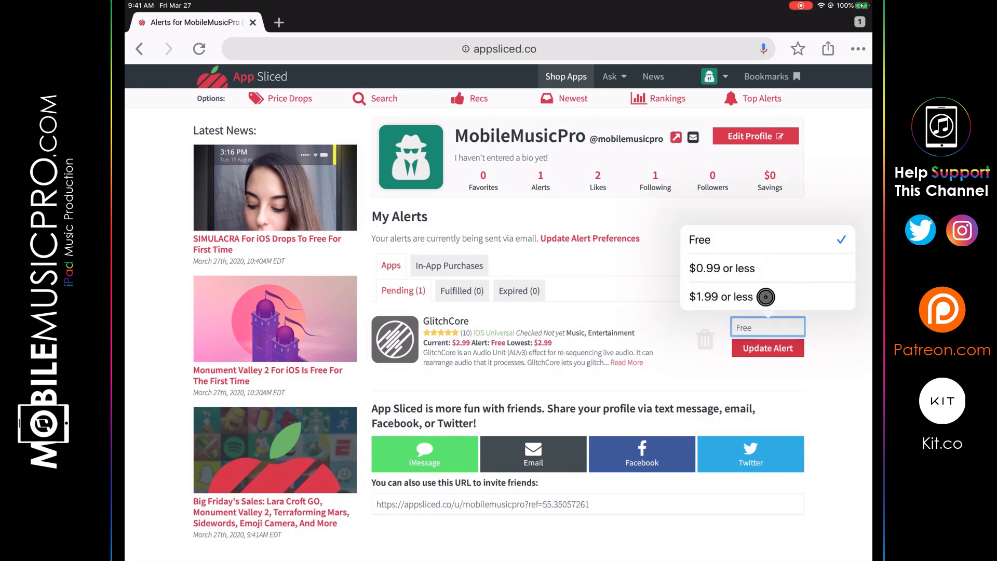
pyautogui.click(722, 298)
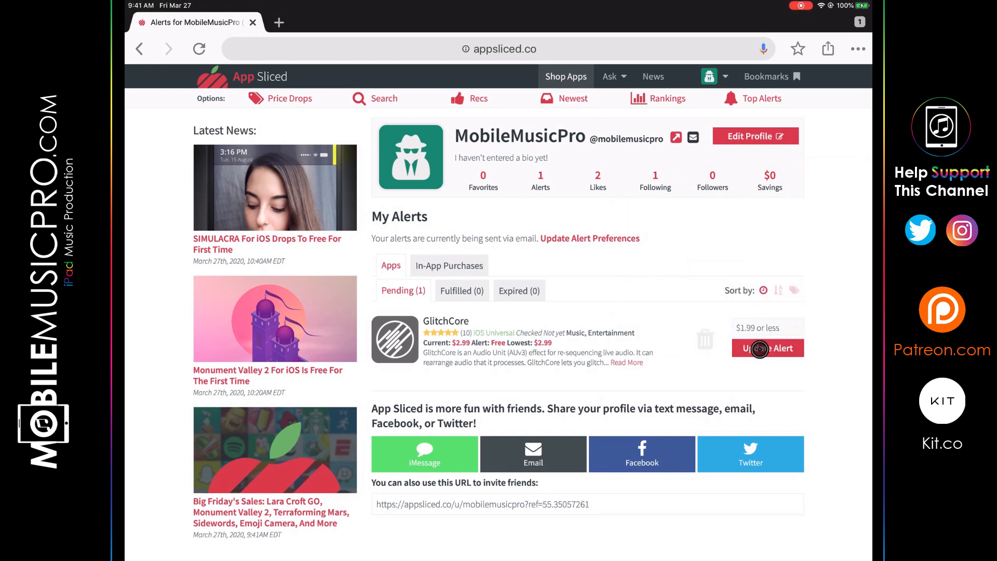
pyautogui.click(767, 348)
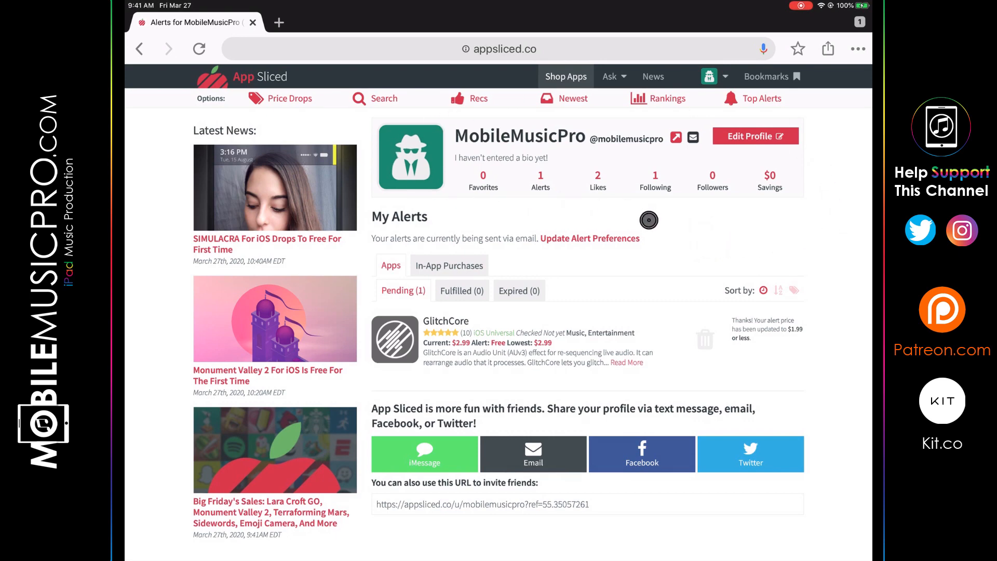
pyautogui.moveTo(638, 222)
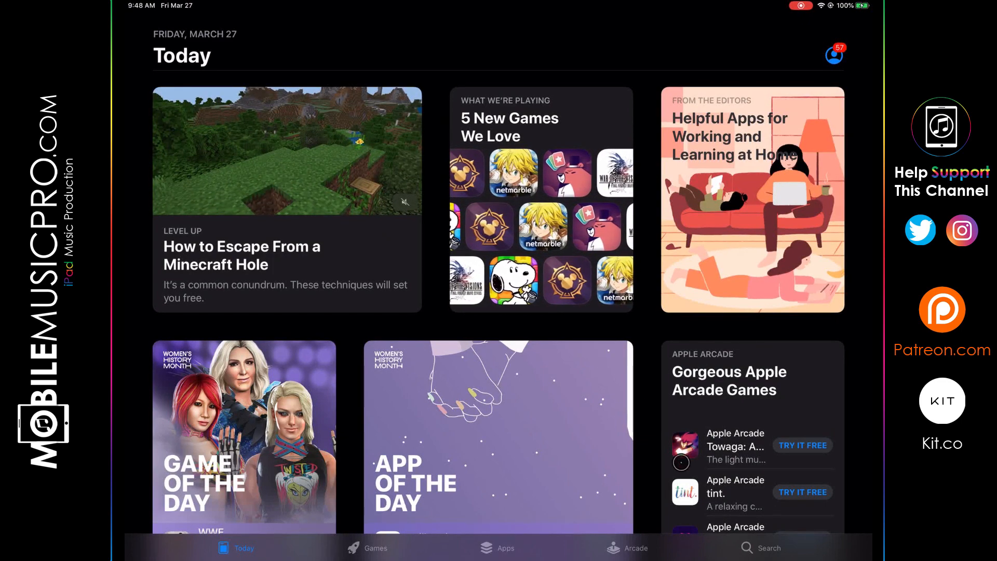
# Step: Search the App Store for 'Auv3' audio unit apps
pyautogui.click(768, 548)
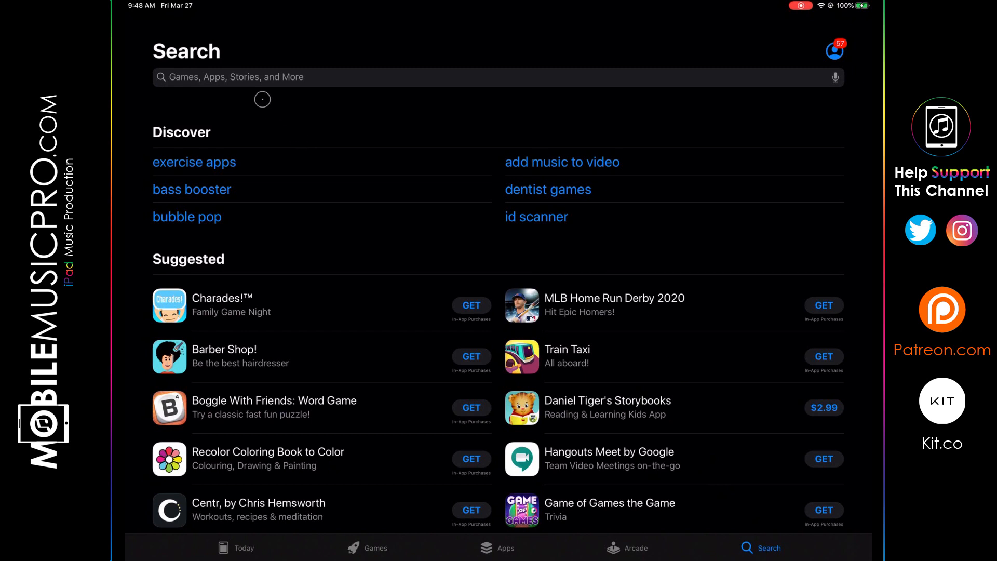
pyautogui.click(499, 77)
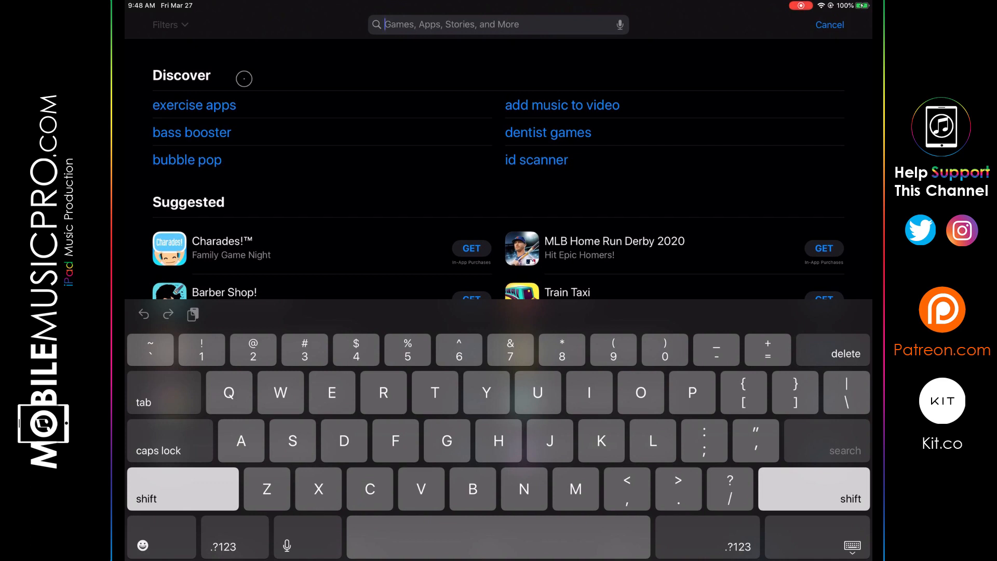
pyautogui.write('Auv3')
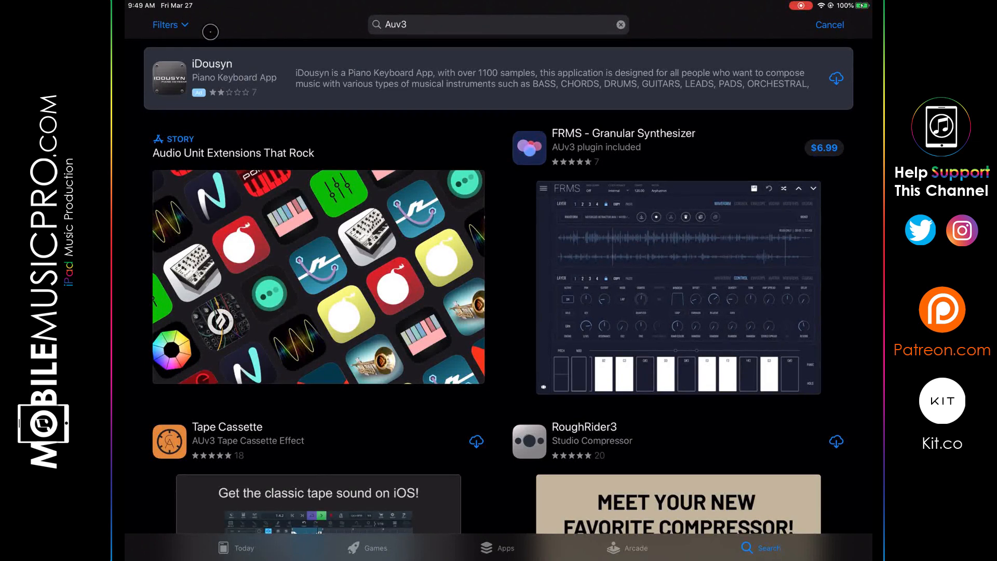
# Step: Filter the Auv3 search results to free iPad-only apps, adjusting the category
pyautogui.click(166, 24)
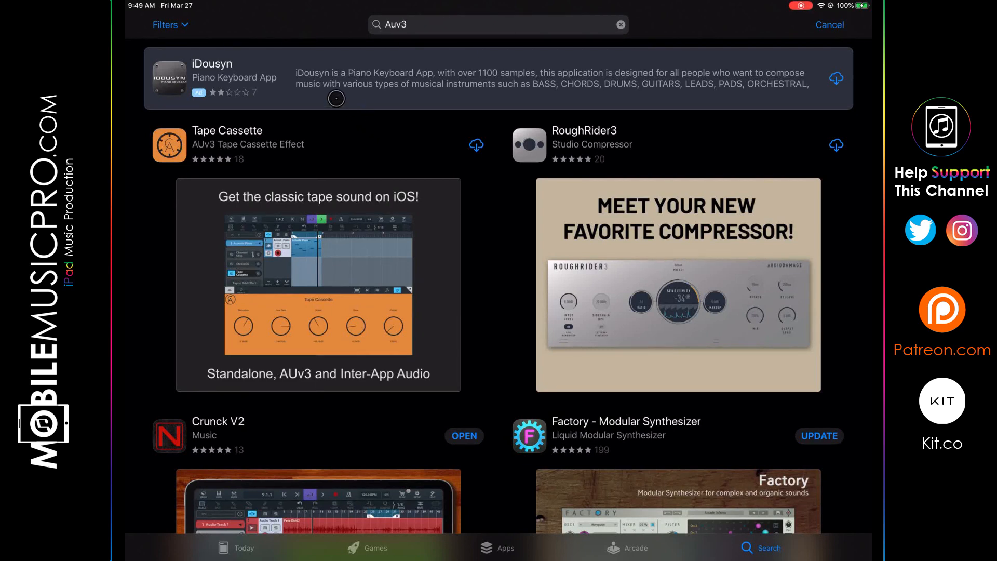
pyautogui.click(169, 24)
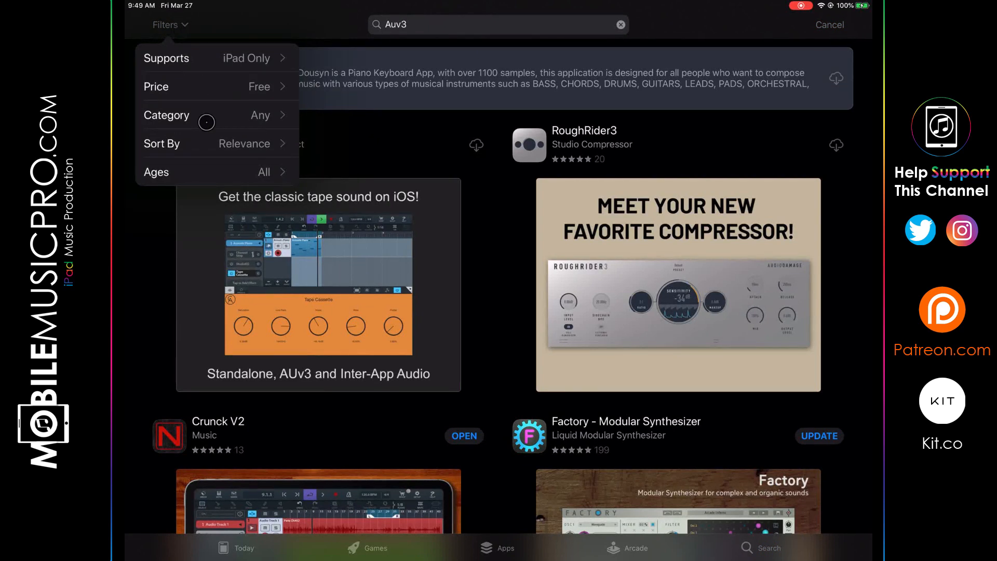
pyautogui.click(166, 115)
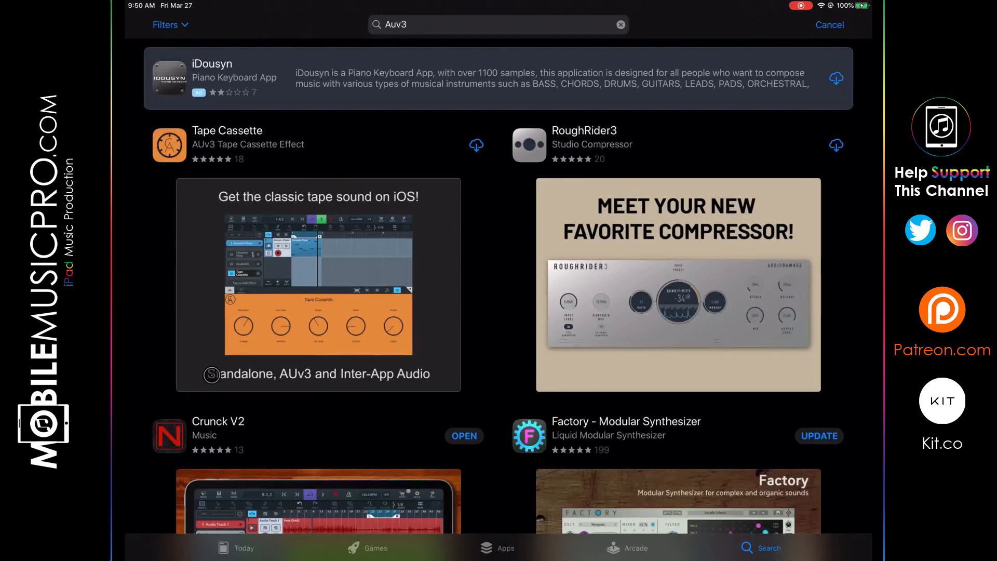
# Step: Scroll down the free iPad Music Auv3 results past Analog Rack effects and DC-9 Overdrive
pyautogui.scroll(-3)
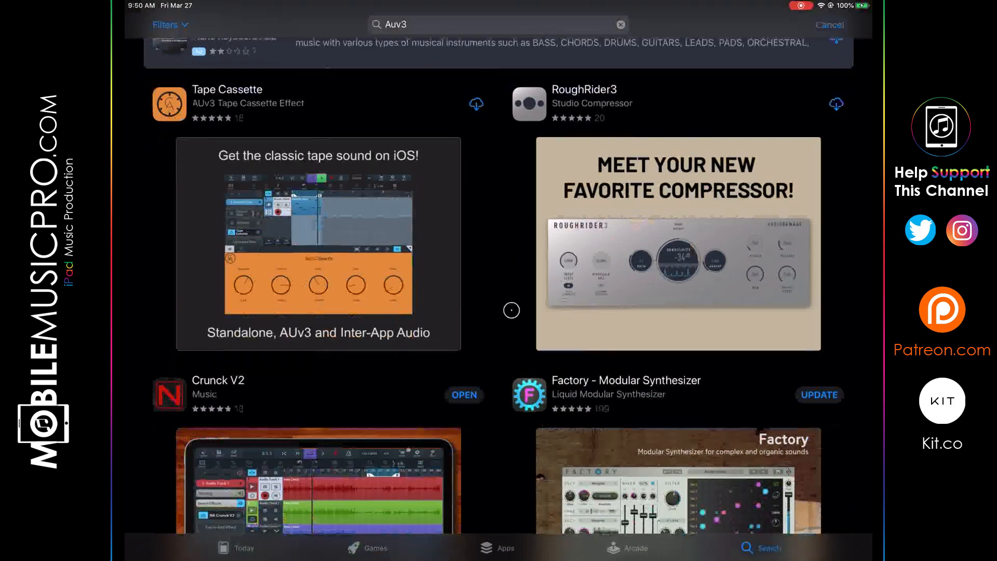
pyautogui.scroll(-3)
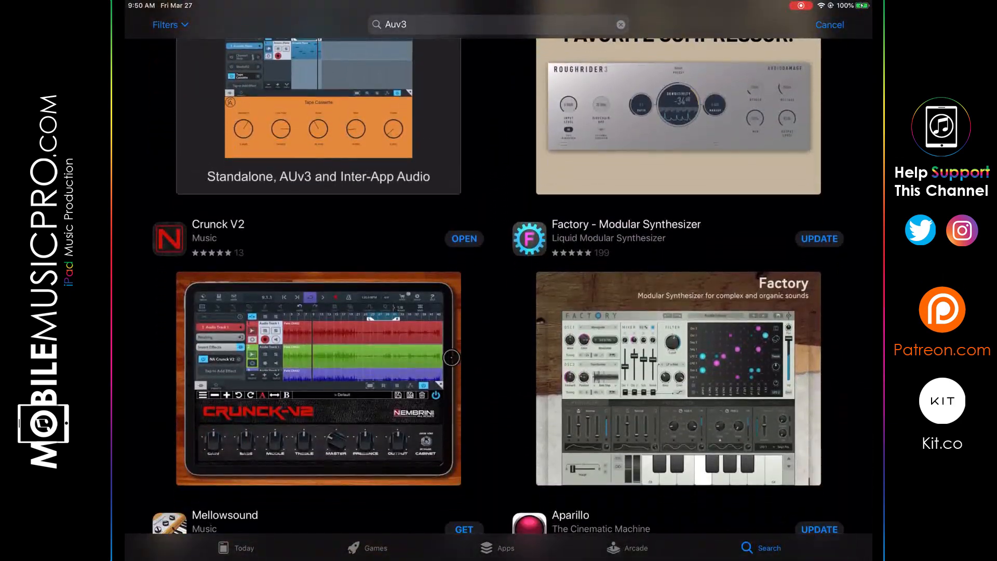
pyautogui.scroll(-3)
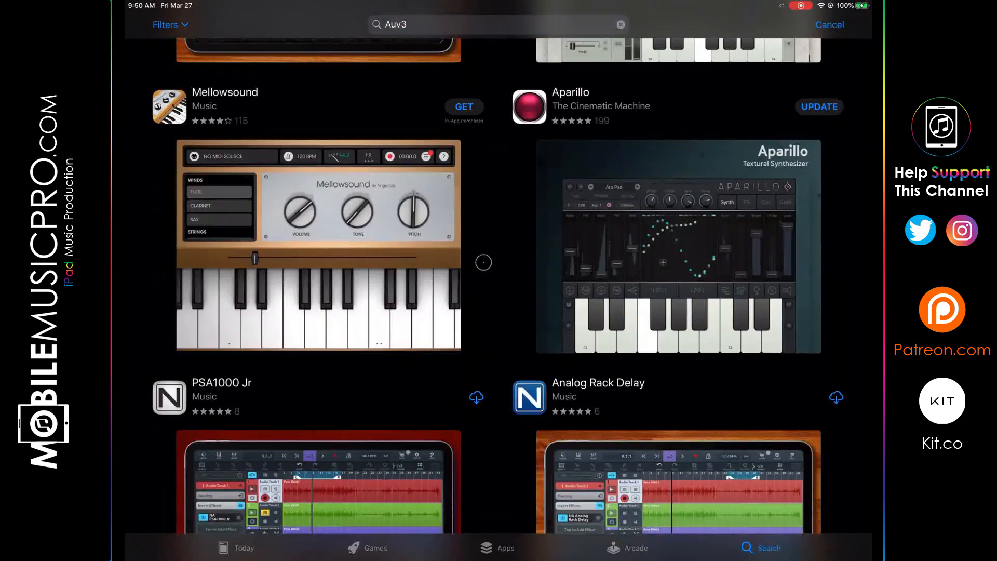
pyautogui.scroll(-3)
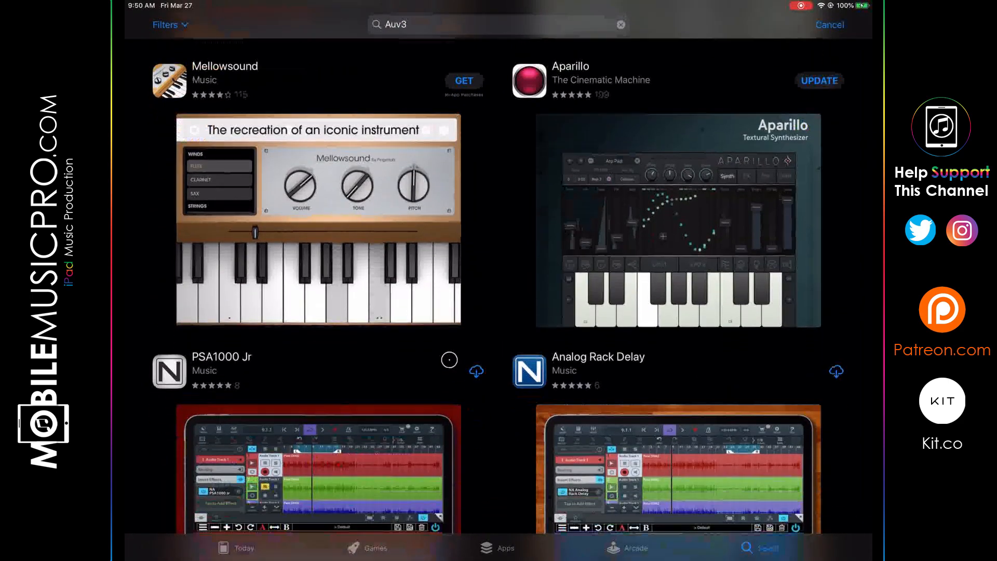
pyautogui.scroll(-3)
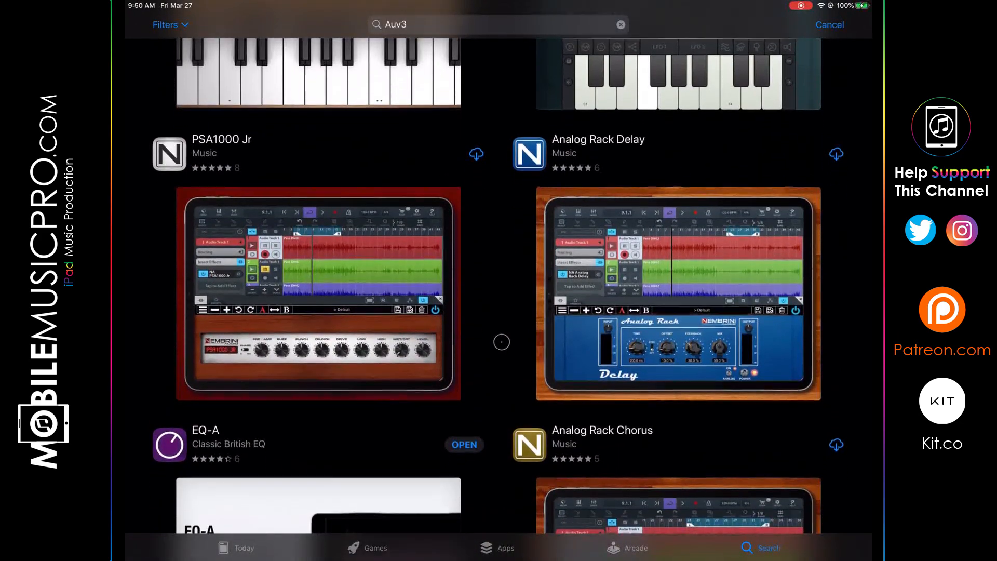
pyautogui.scroll(-3)
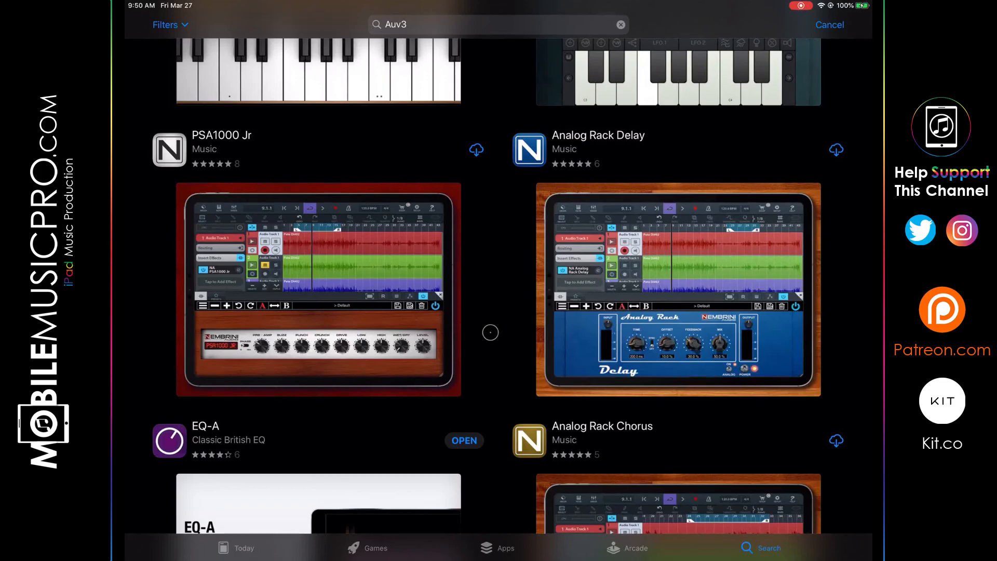
pyautogui.scroll(-3)
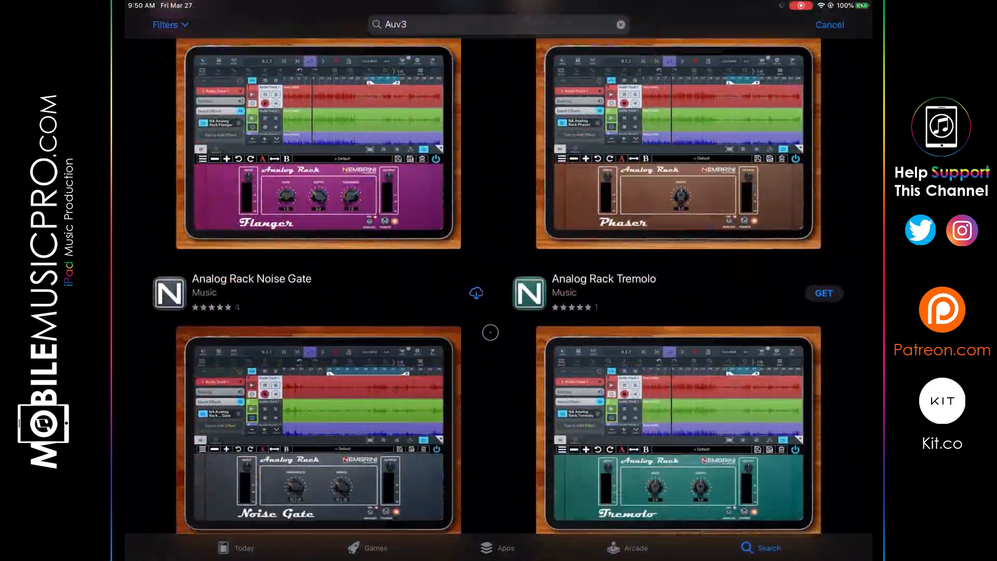
pyautogui.scroll(-3)
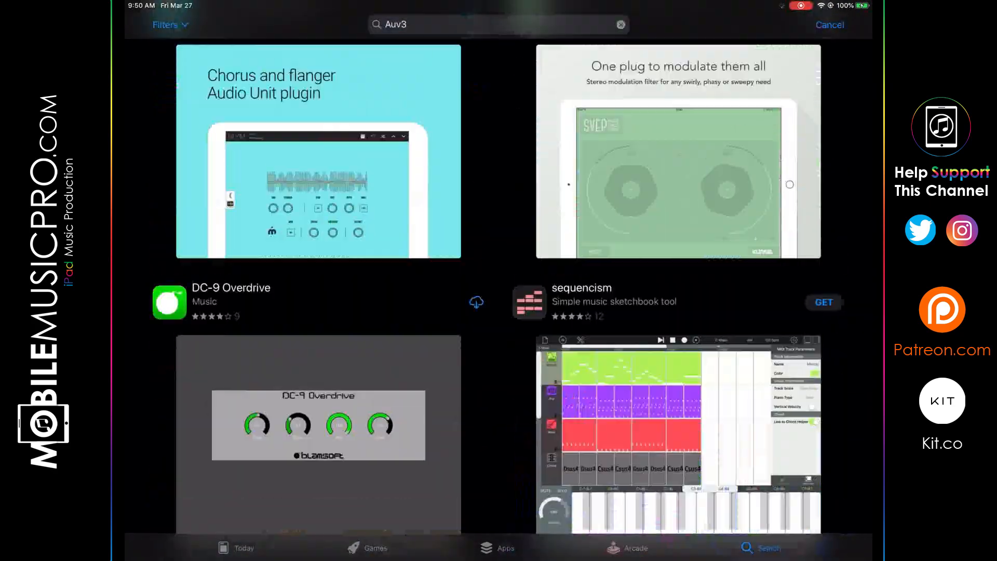
# Step: Reach sequencism and reopen the Price filter options, with Free still selected
pyautogui.scroll(-3)
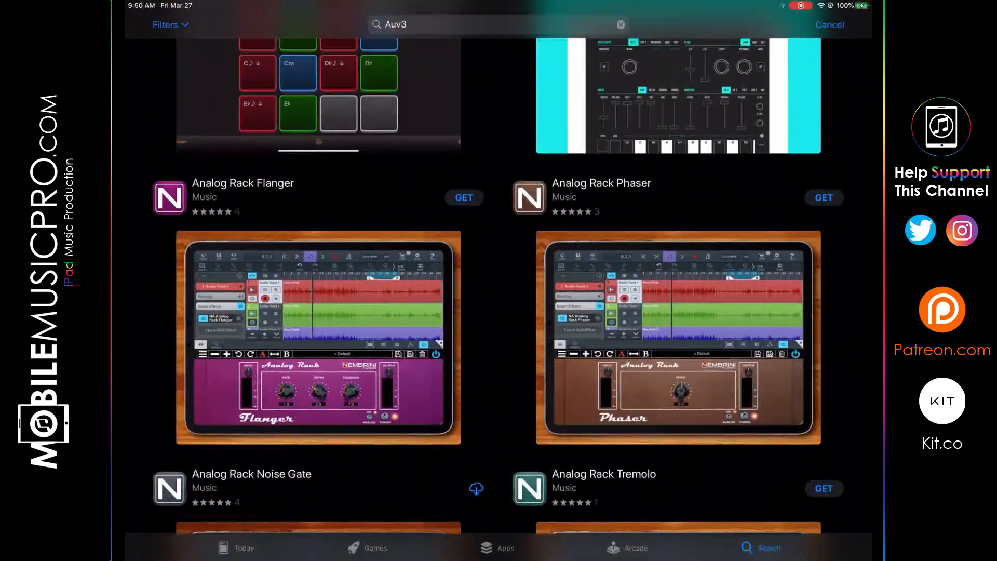
pyautogui.click(169, 24)
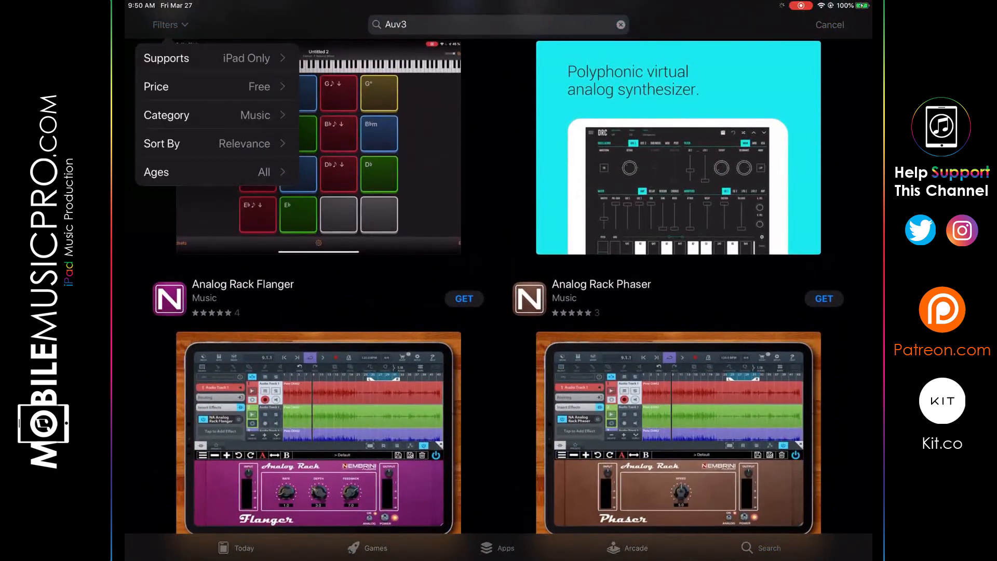
pyautogui.click(155, 87)
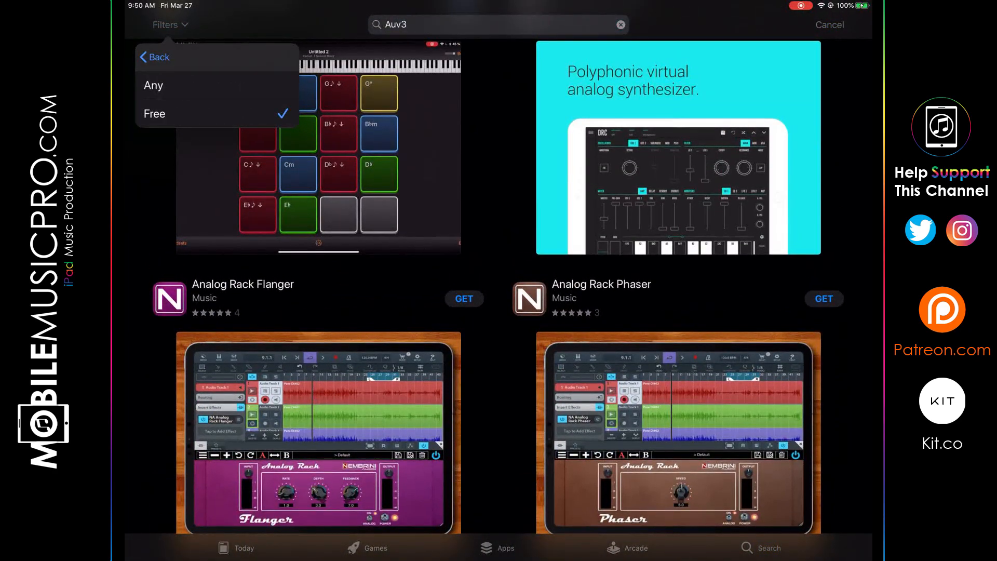